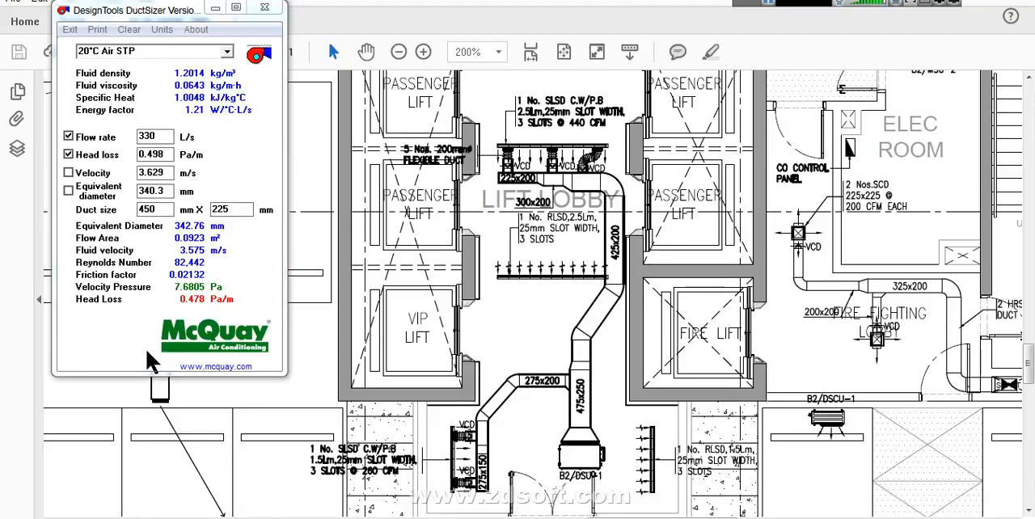
mouse_move(239, 165)
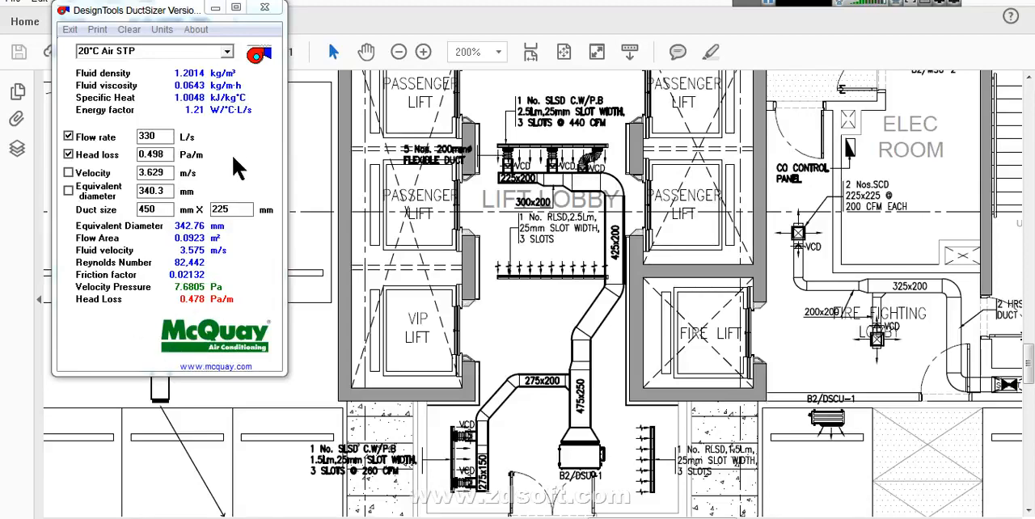
mouse_move(100, 230)
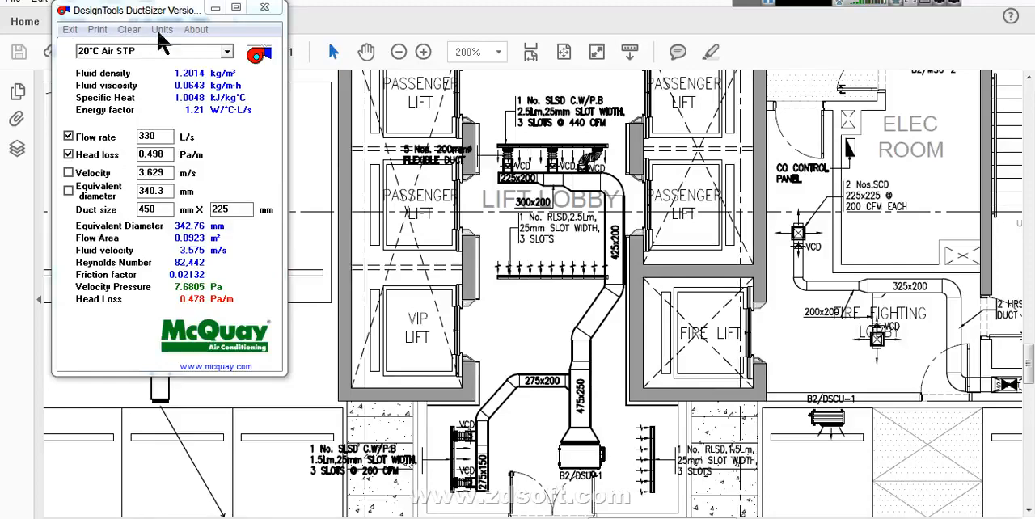
mouse_move(217, 241)
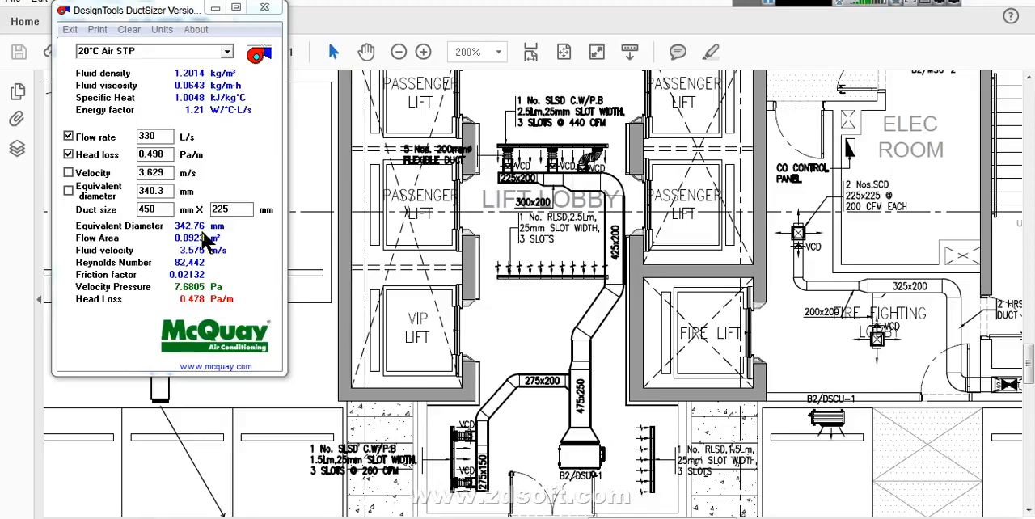
mouse_move(147, 233)
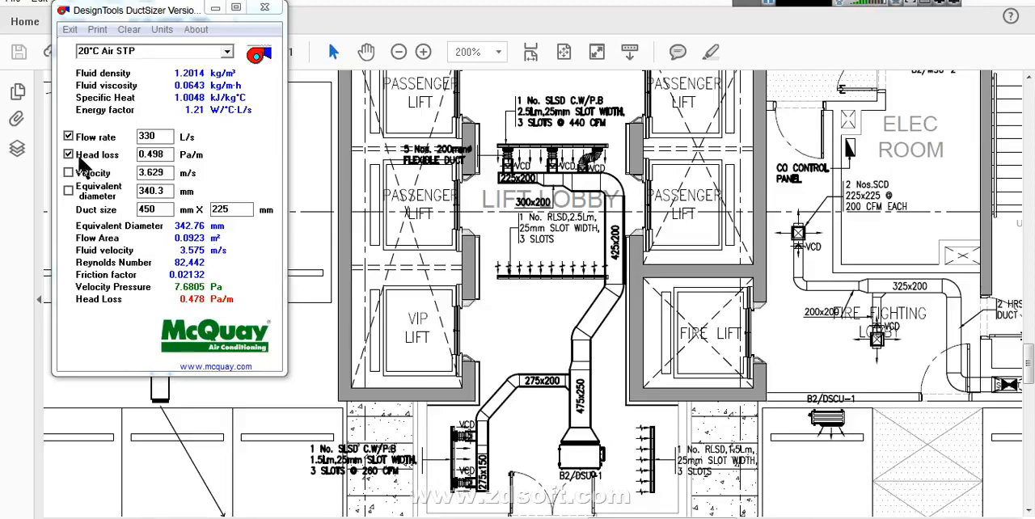
mouse_move(91, 181)
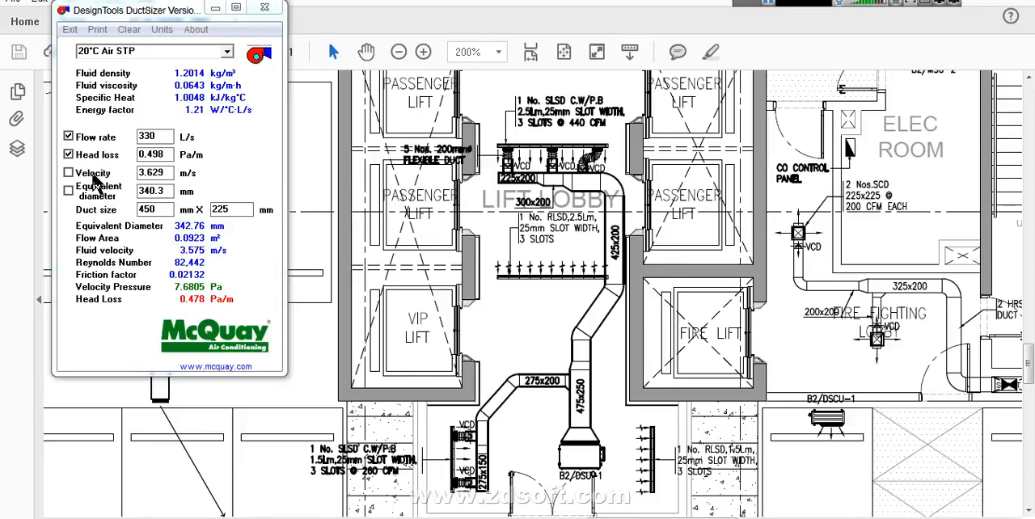
mouse_move(116, 184)
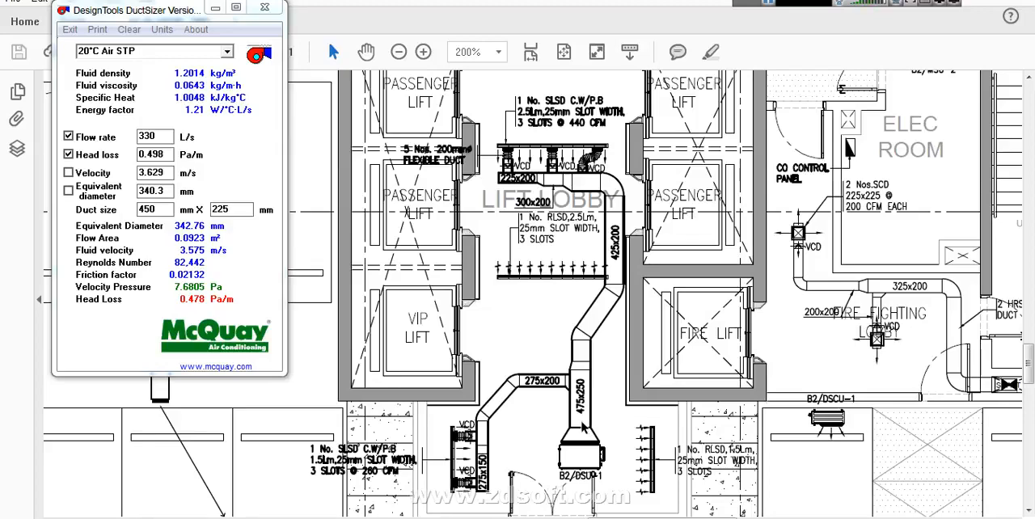
mouse_move(347, 233)
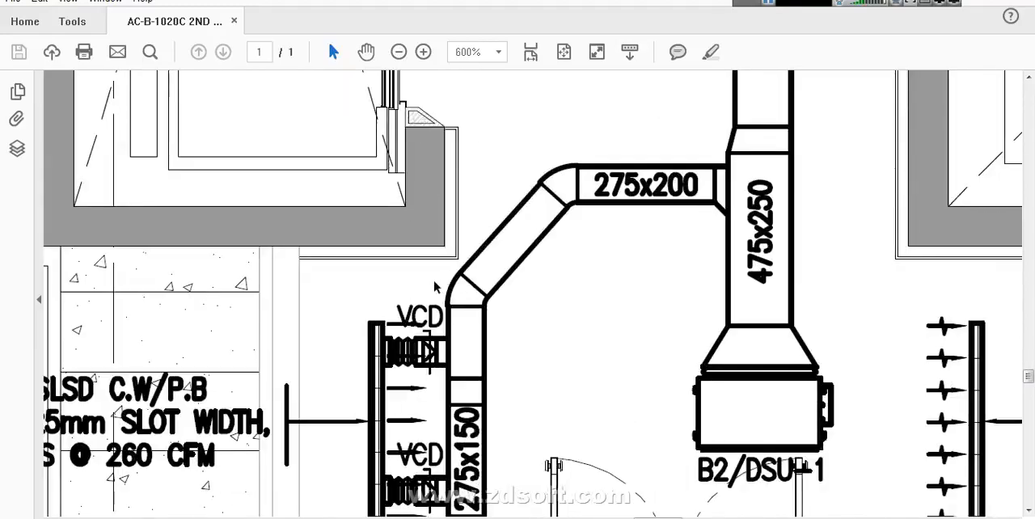
- Zoom in on the 275x150 branch duct and its 3-slot 260 CFM diffuser note
click(424, 52)
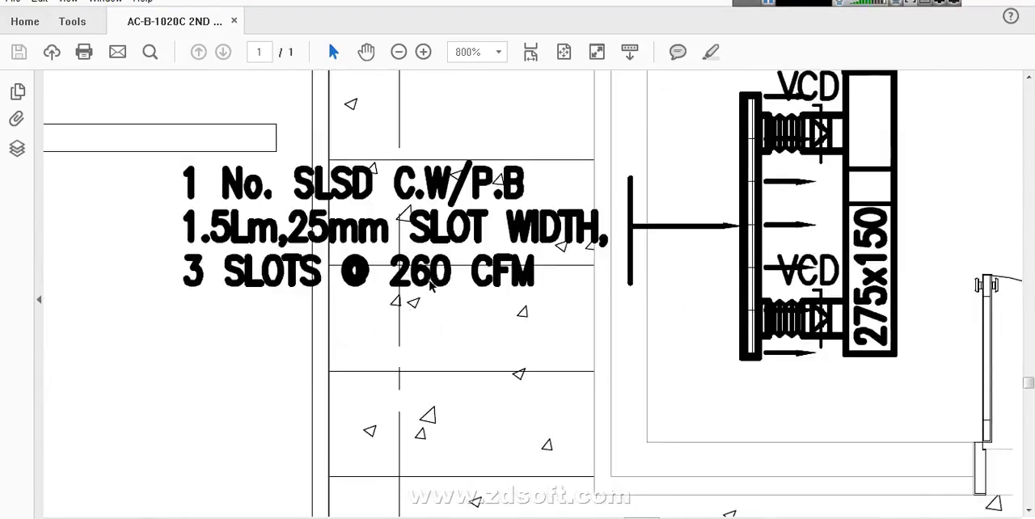
click(395, 52)
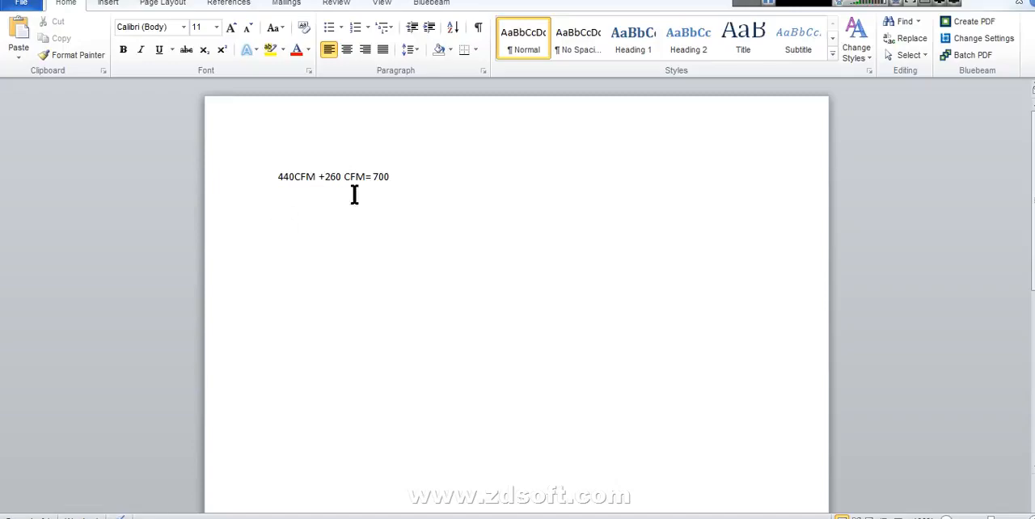
- Record the sum 440 CFM + 260 CFM = 700 in the Word document
click(328, 186)
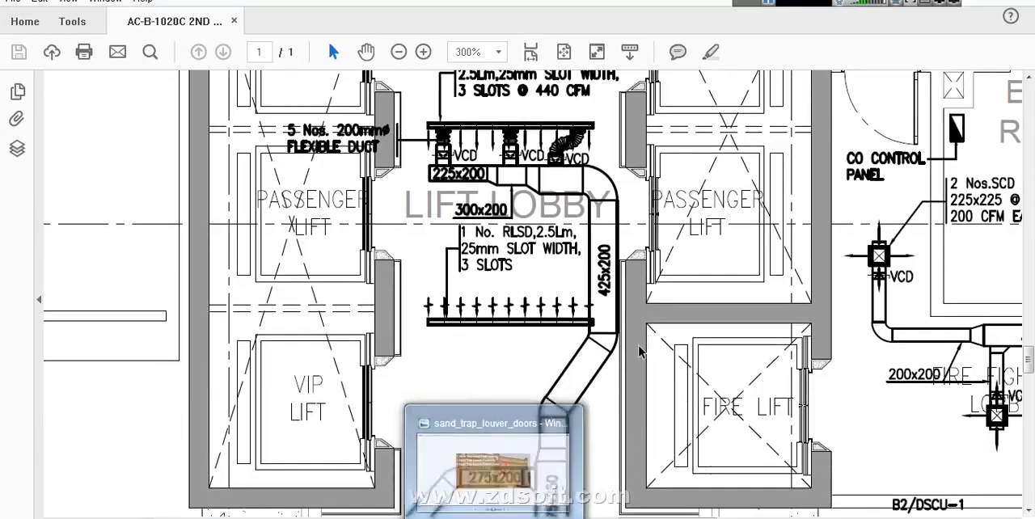
- Scroll the PDF down to the lift lobby ducts and the B2/DSU=1 branch
scroll(down, 3)
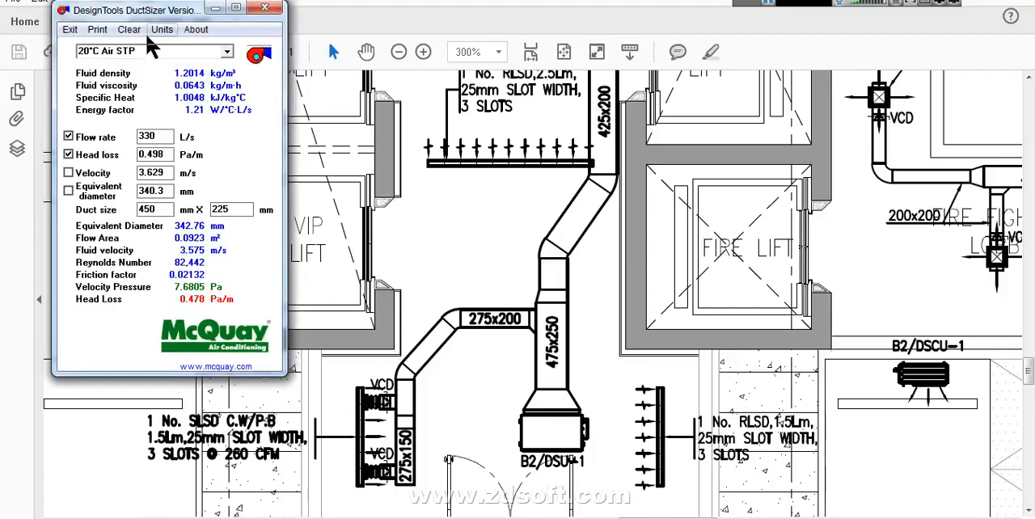
- Enter 700 cfm under I-P units and switch to metric, reading about 330 L/s
click(162, 29)
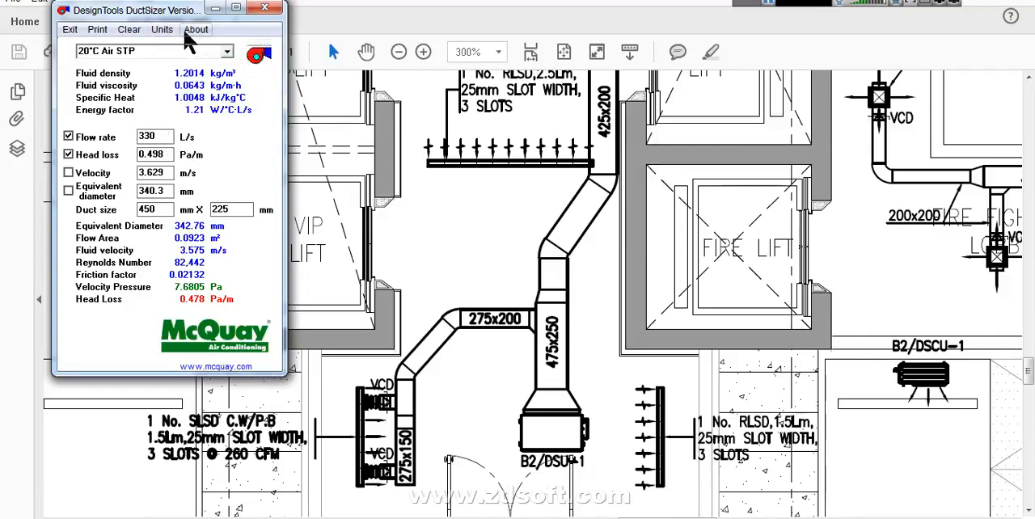
click(161, 29)
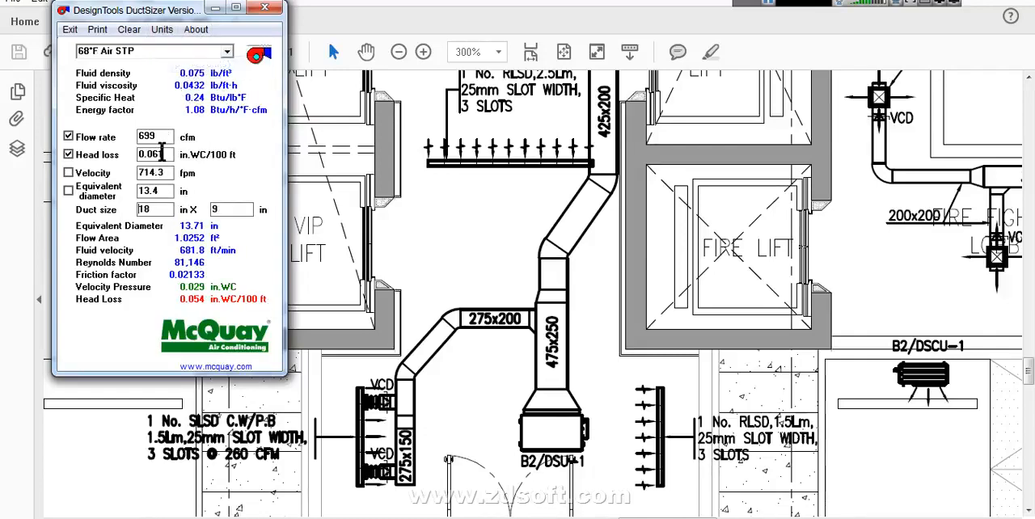
click(153, 136)
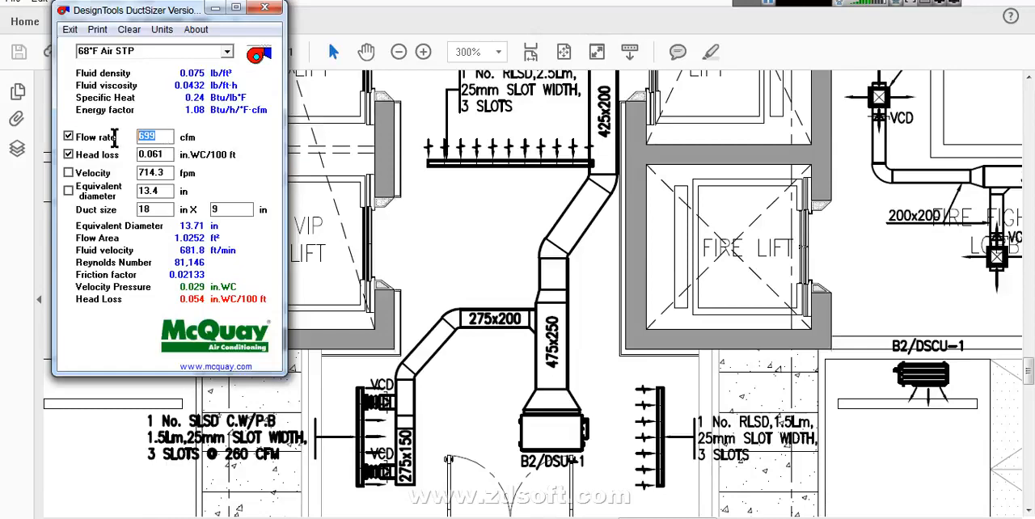
text(700)
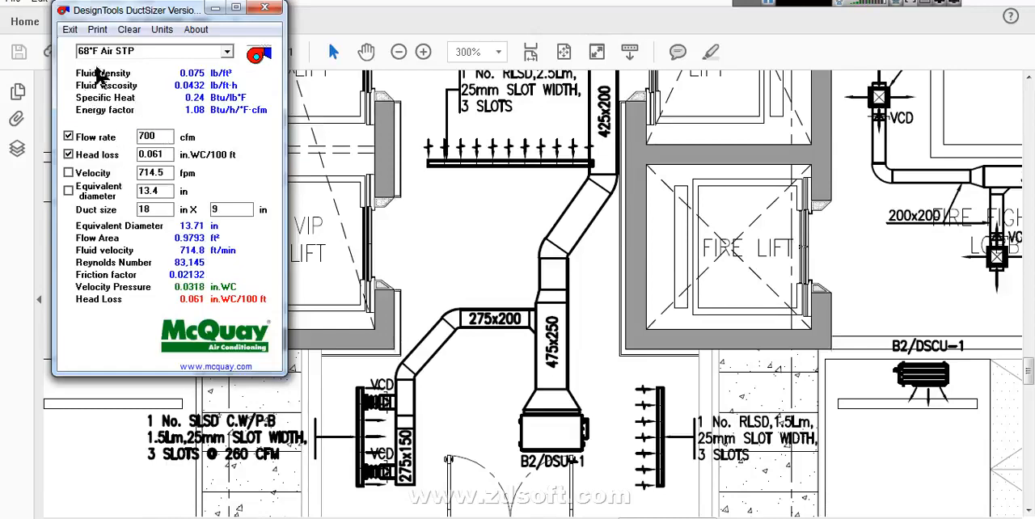
click(162, 29)
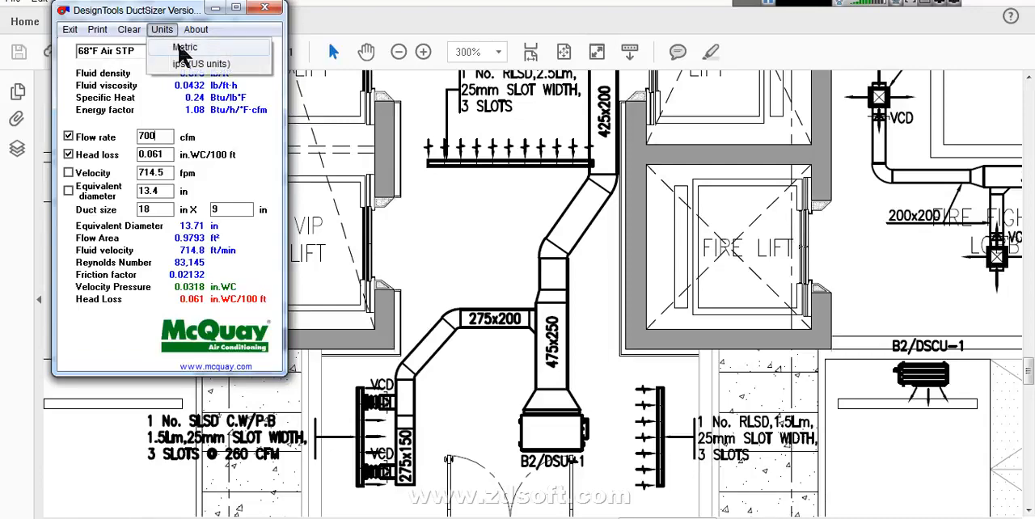
click(191, 46)
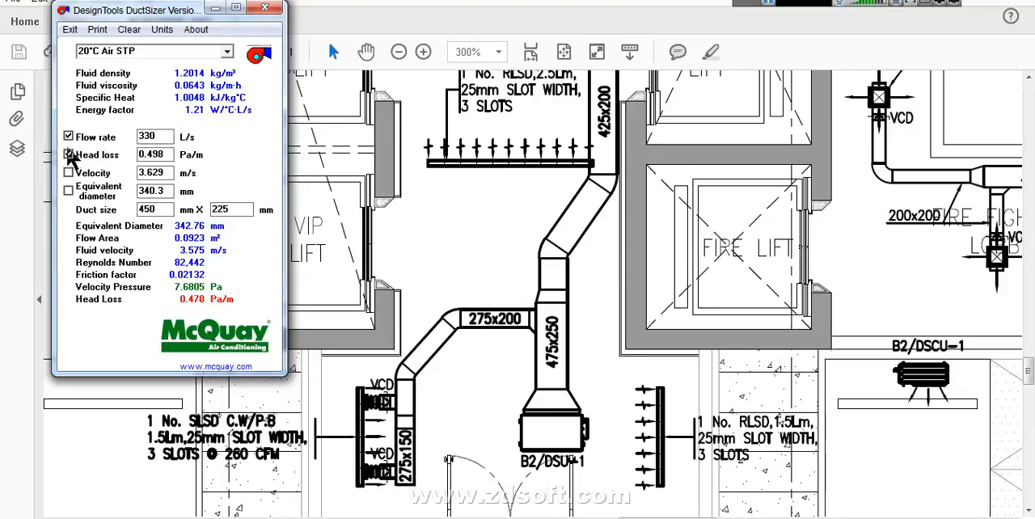
click(68, 154)
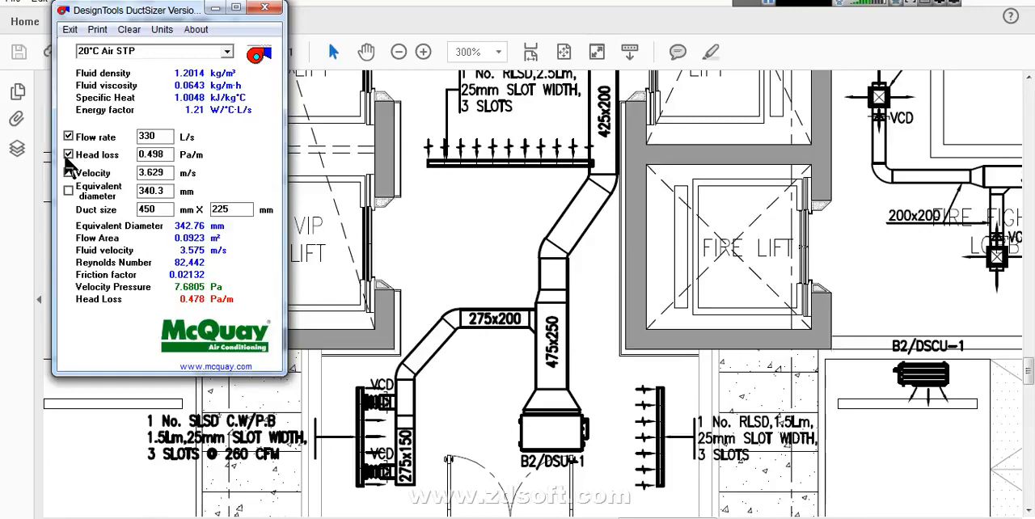
click(64, 173)
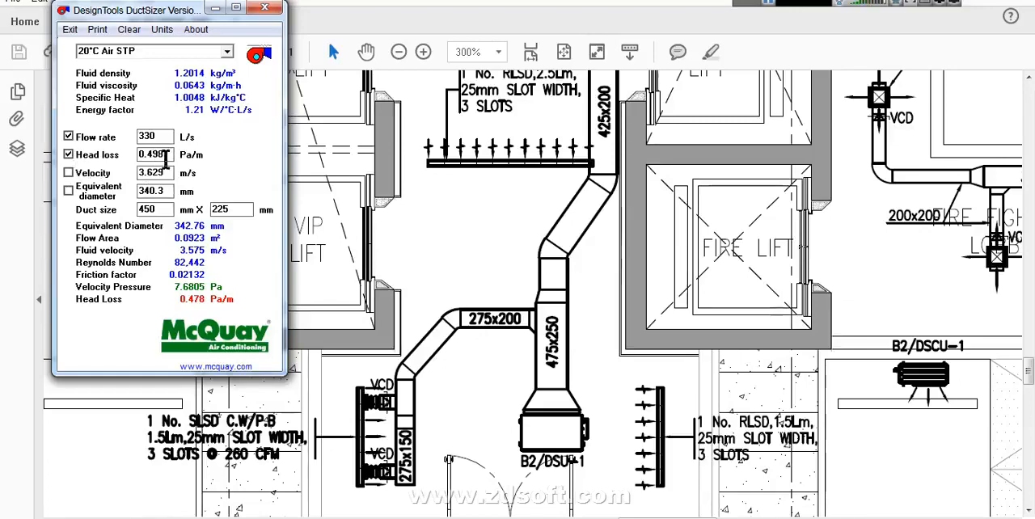
text(250)
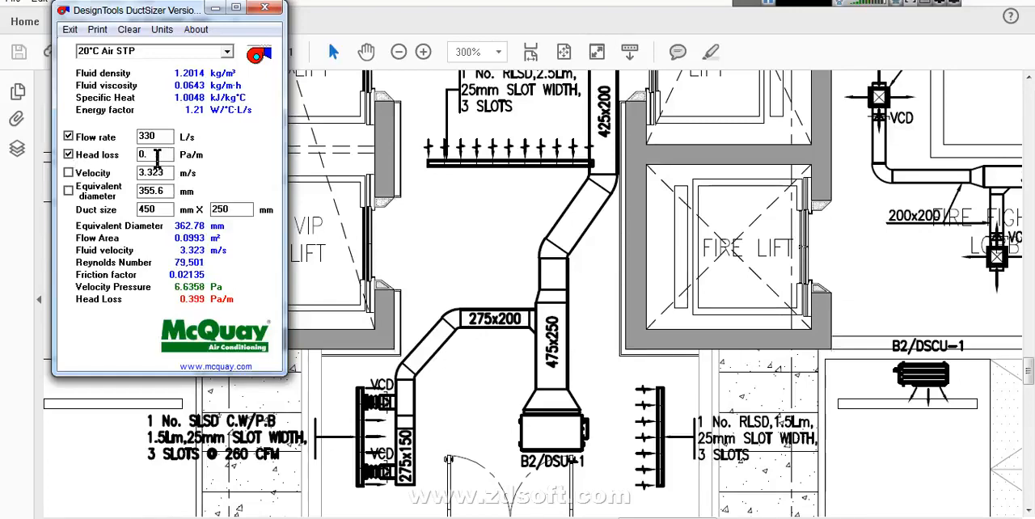
text(0.5)
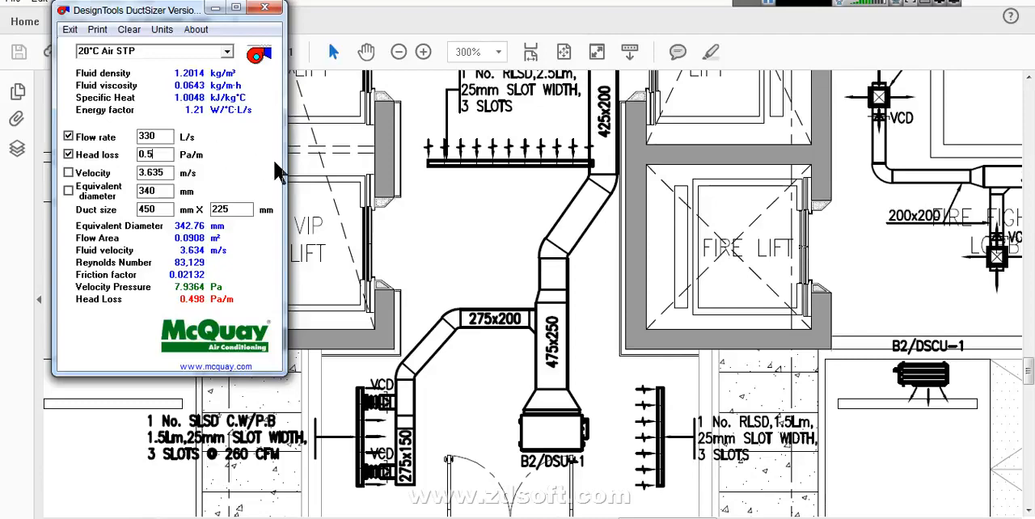
mouse_move(267, 158)
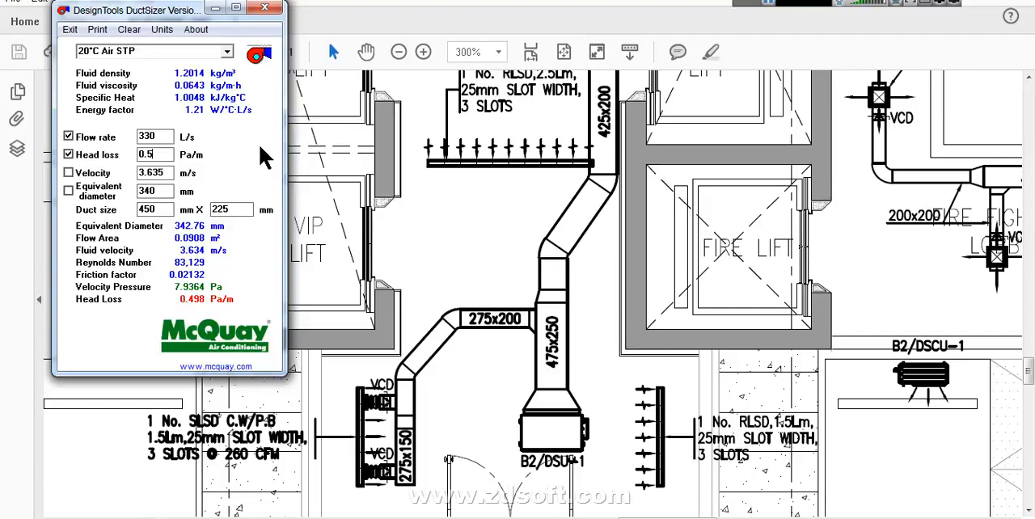
mouse_move(249, 165)
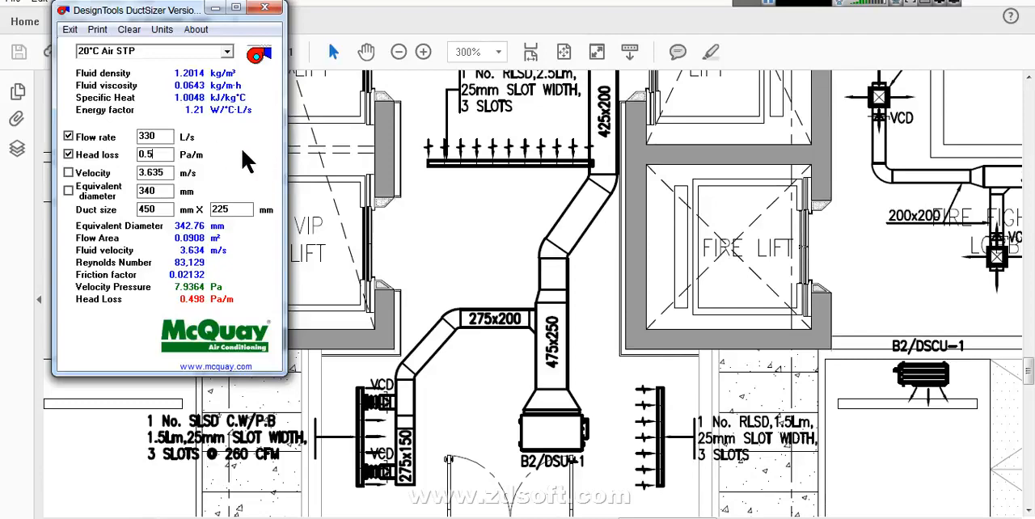
mouse_move(207, 216)
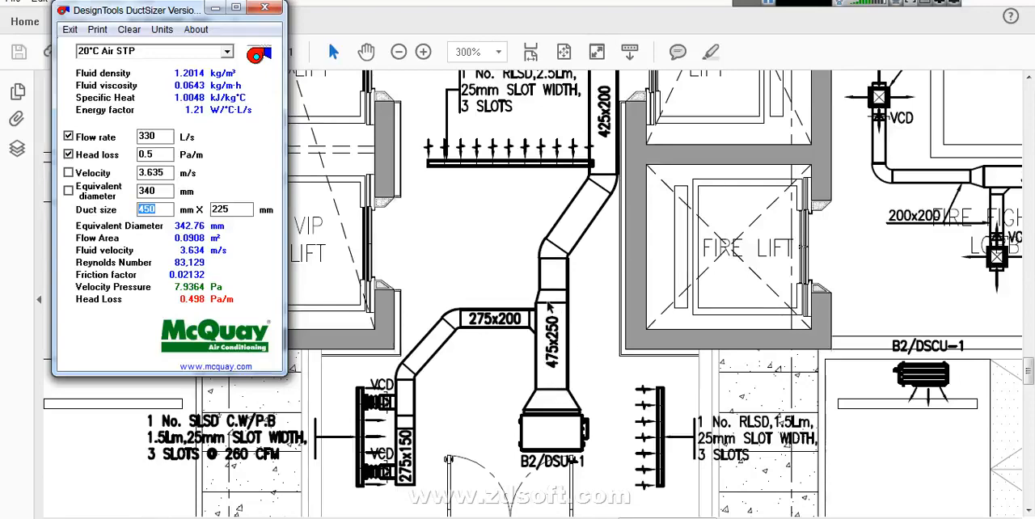
mouse_move(179, 255)
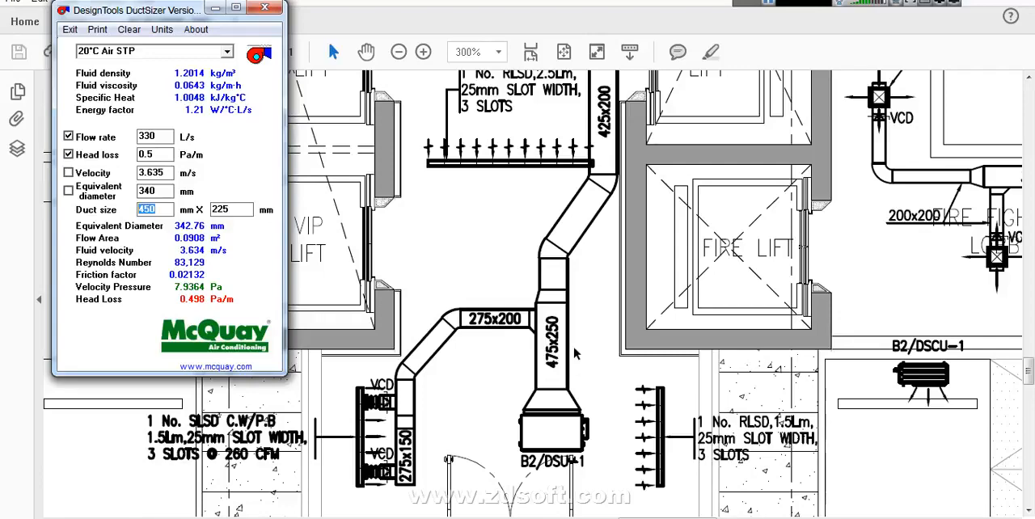
mouse_move(453, 366)
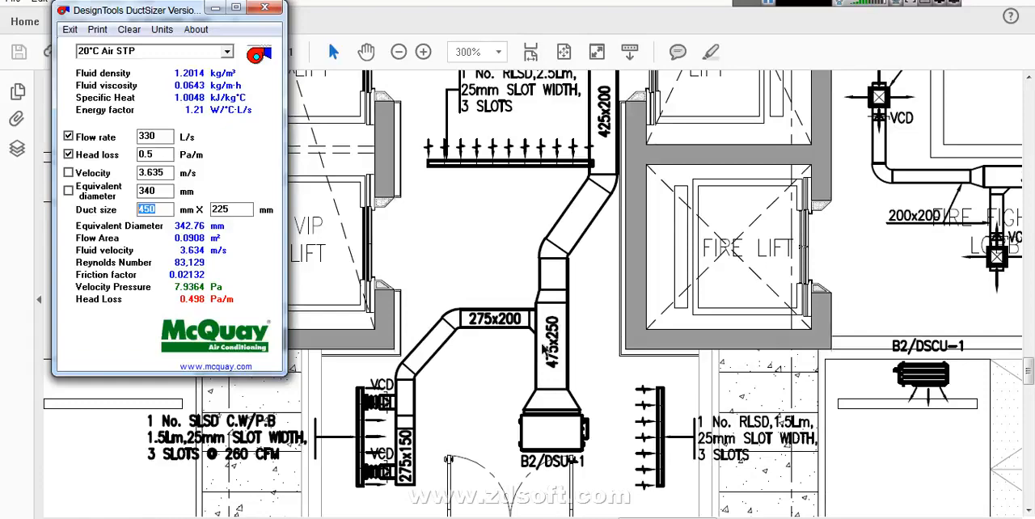
mouse_move(326, 299)
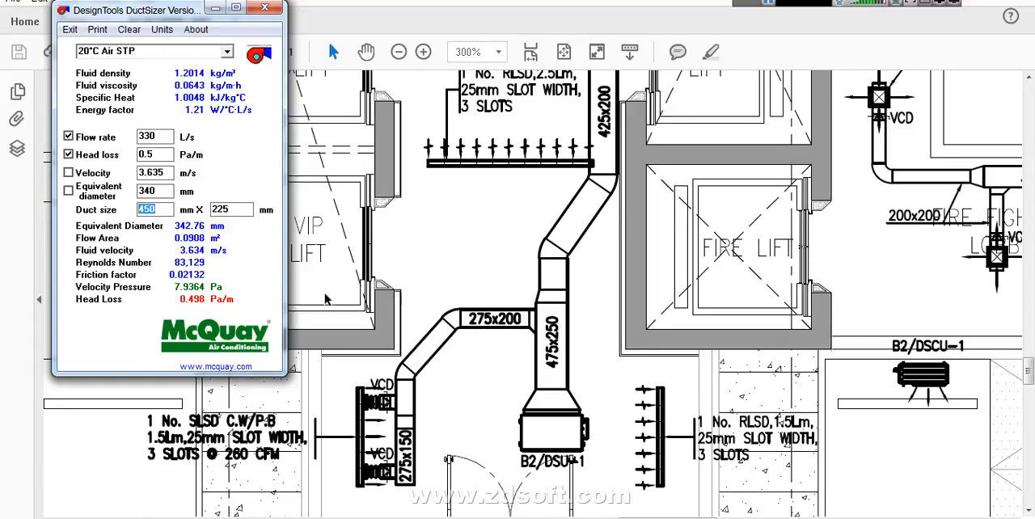
- Size the 330 L/s duct at 300 × 325 mm, giving 3.607 m/s velocity
click(233, 210)
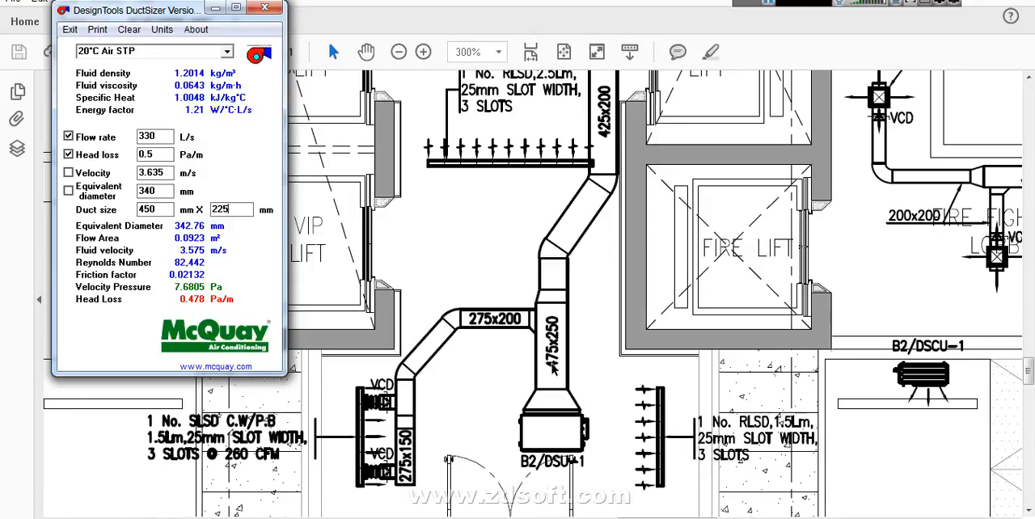
mouse_move(550, 356)
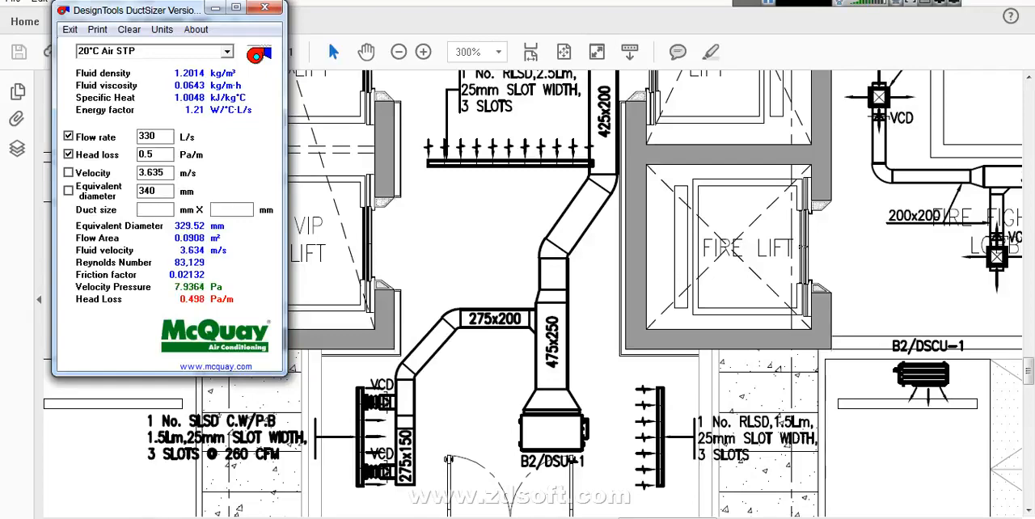
text(3825)
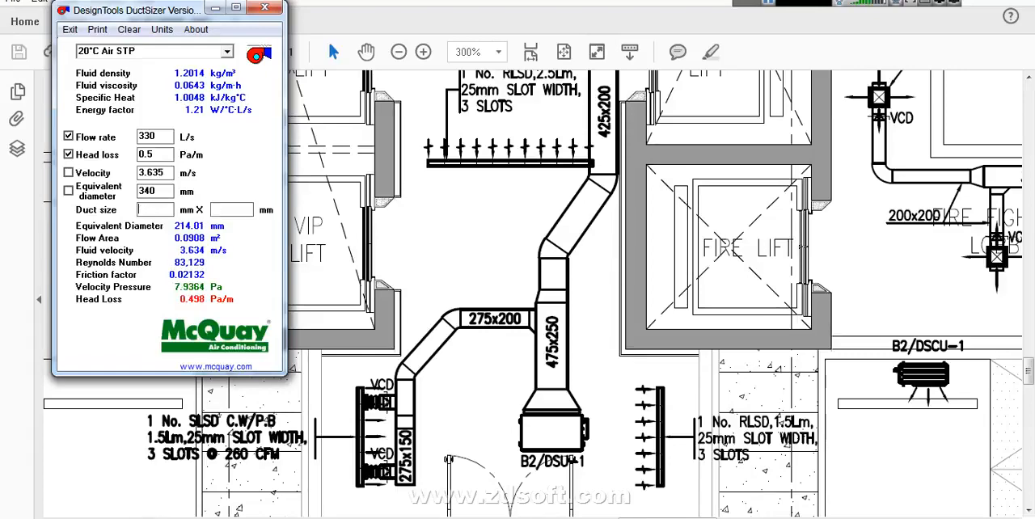
text(300)
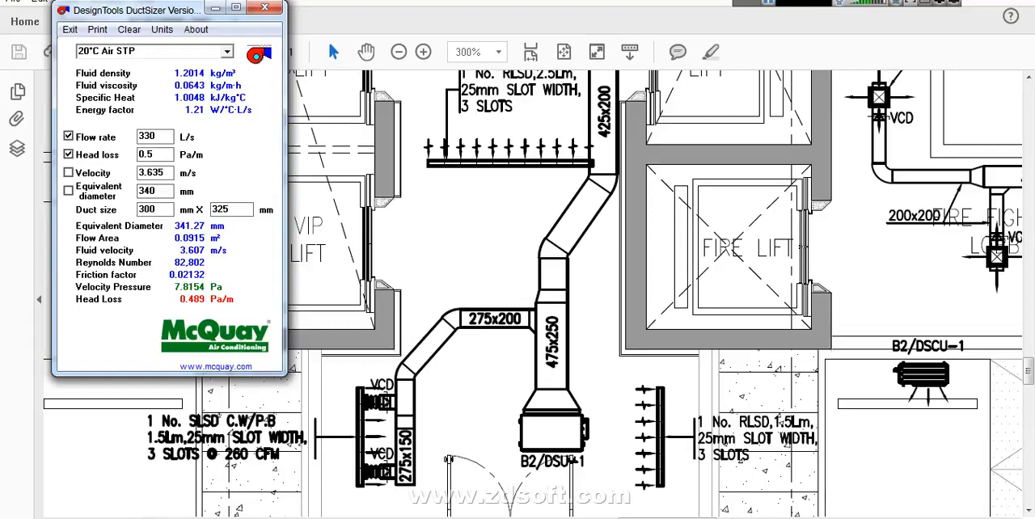
mouse_move(120, 267)
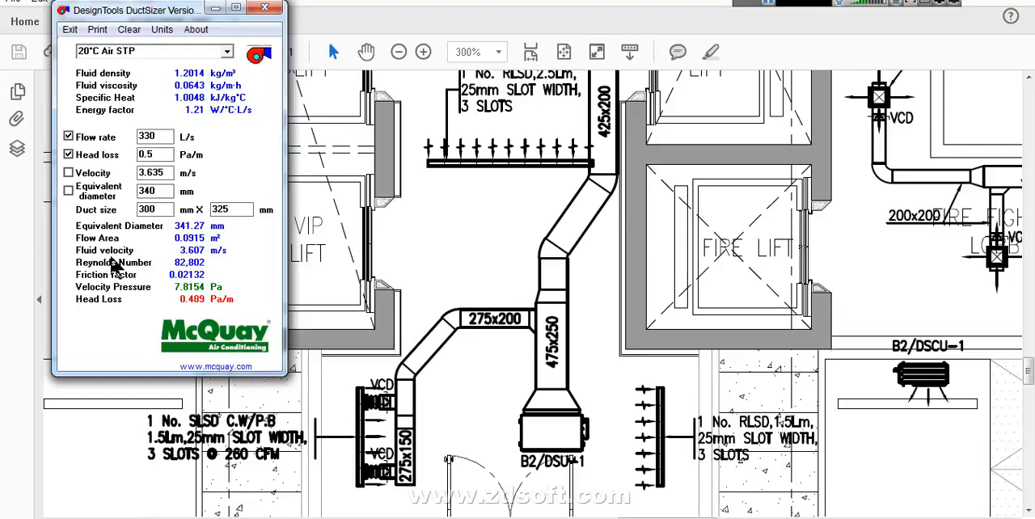
mouse_move(481, 342)
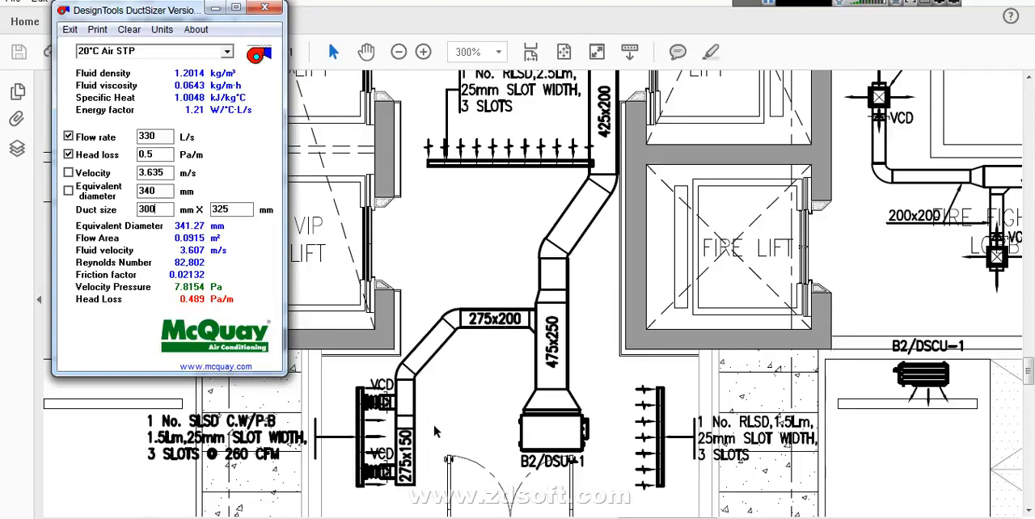
mouse_move(252, 465)
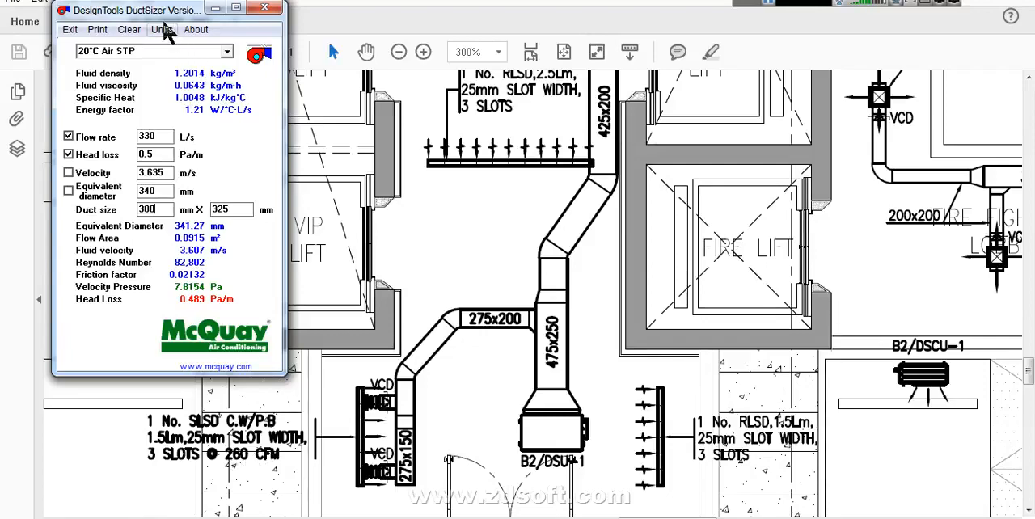
- Enter 260 cfm under US units and convert to metric, showing 123 L/s
click(162, 29)
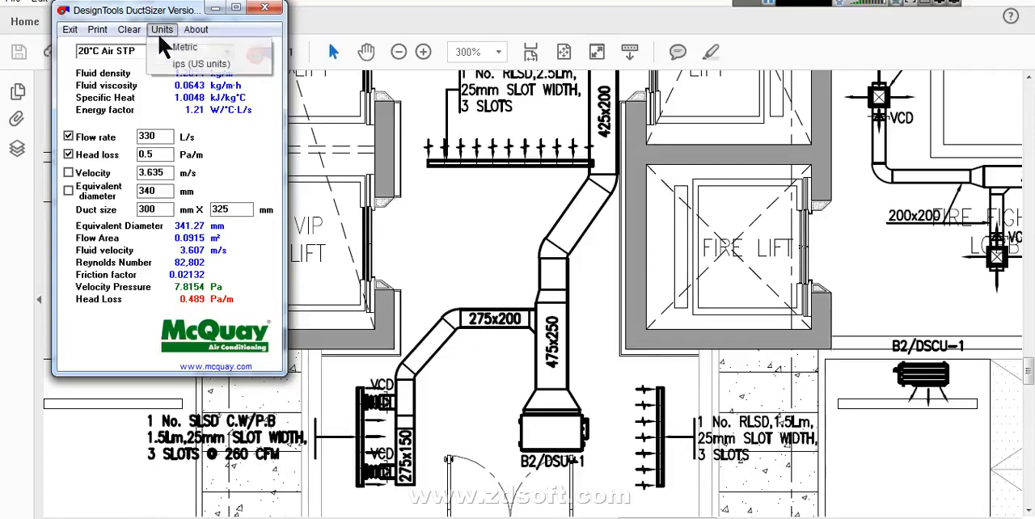
click(195, 63)
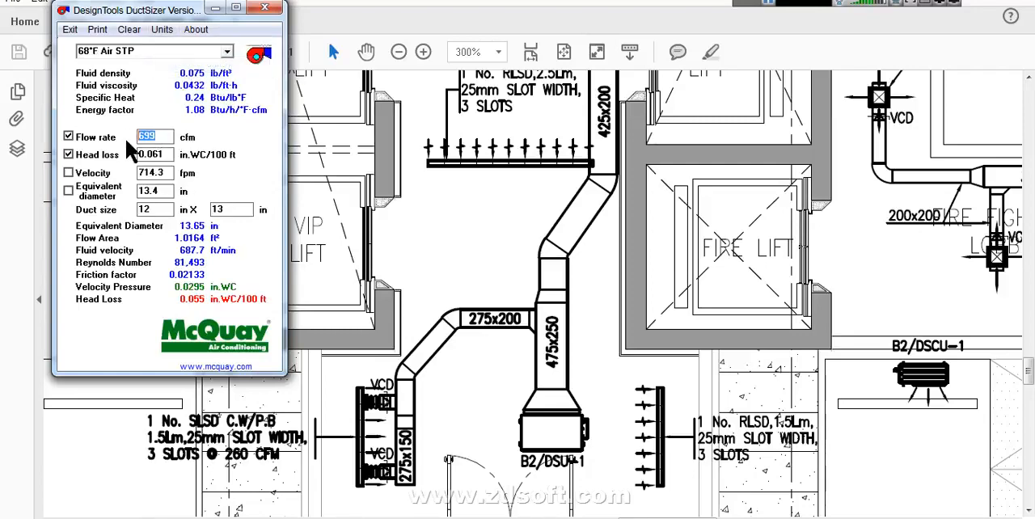
text(260)
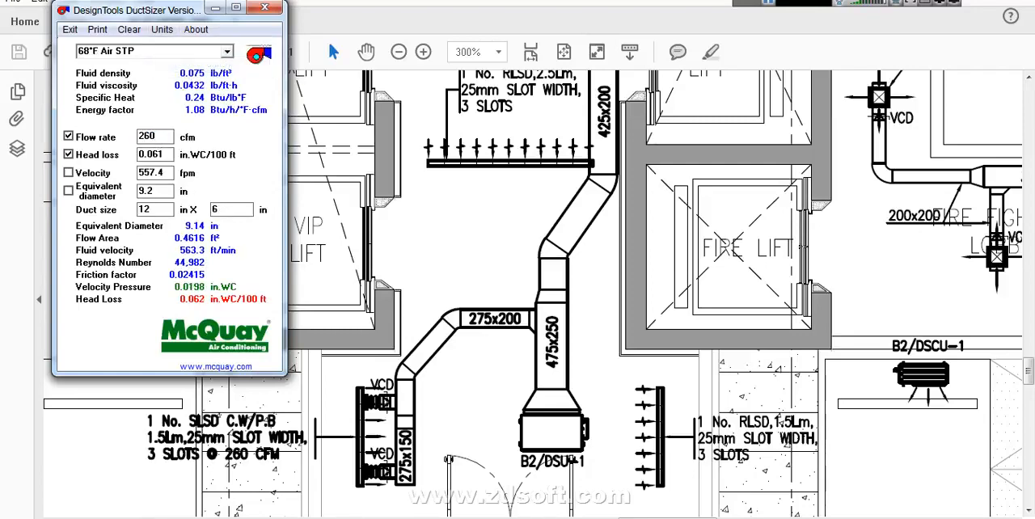
click(162, 29)
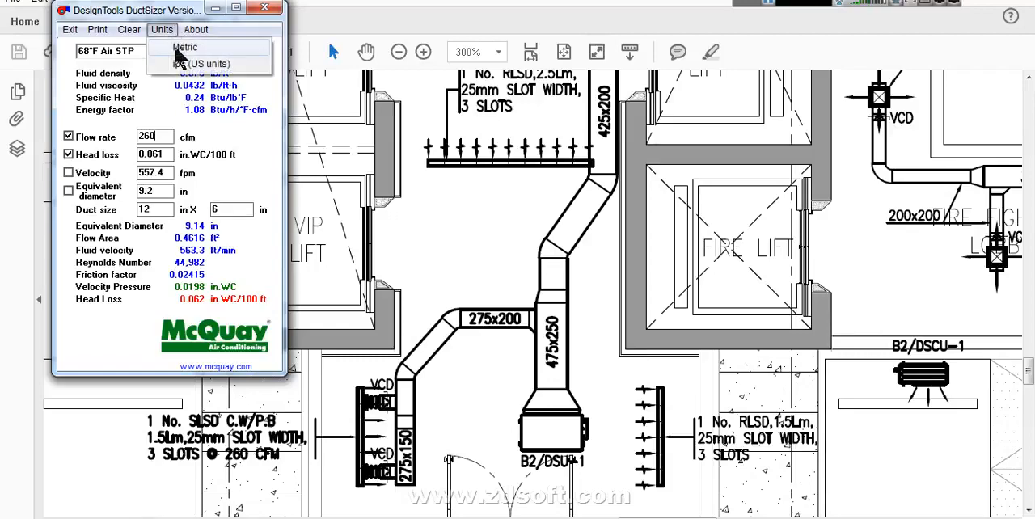
click(198, 49)
text(250)
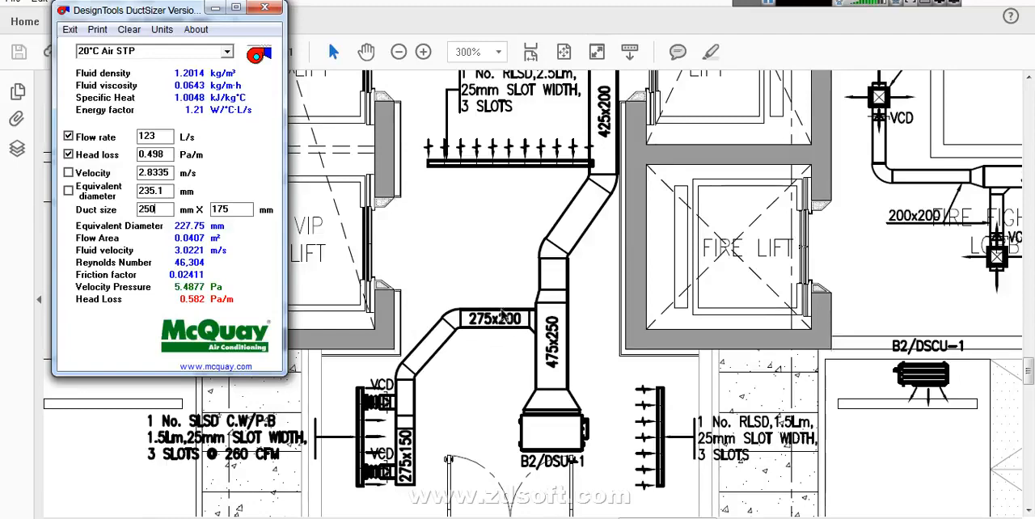
mouse_move(160, 216)
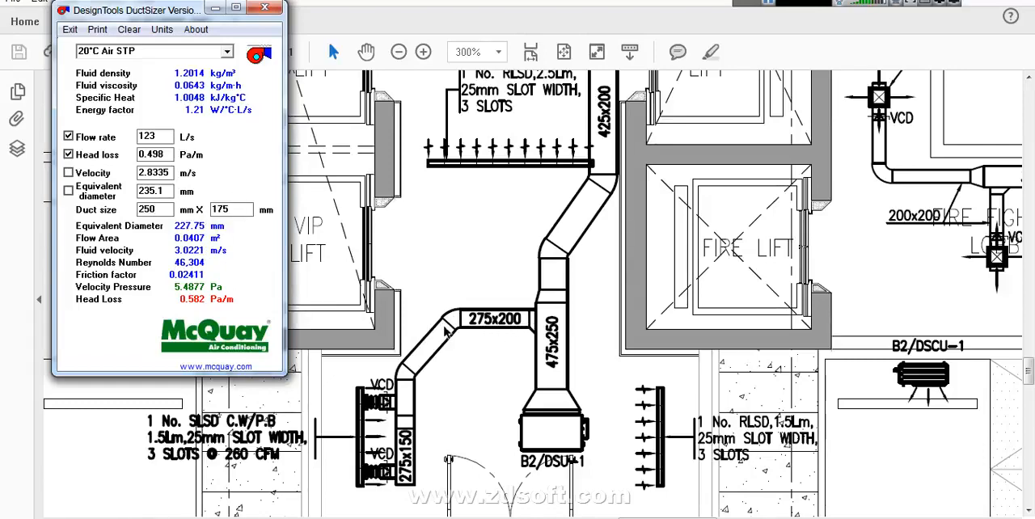
mouse_move(450, 375)
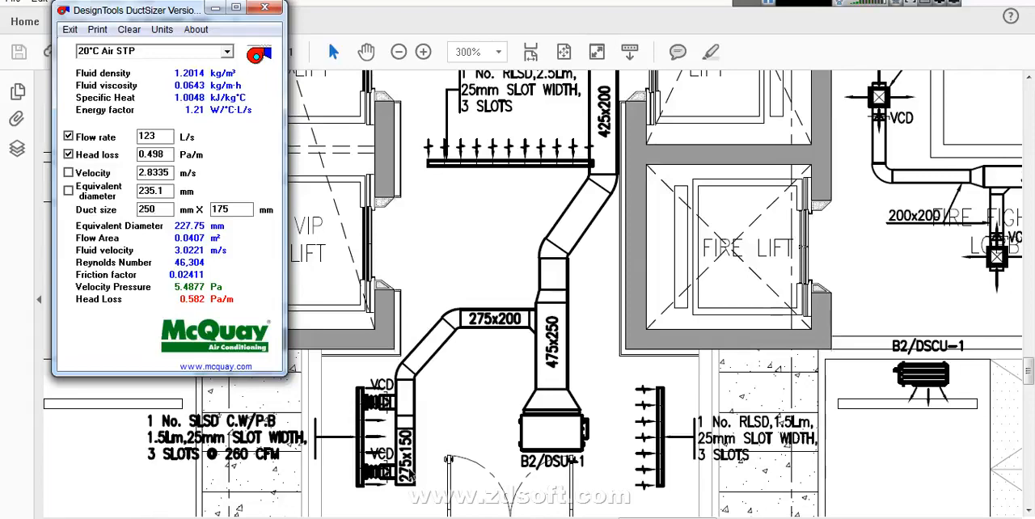
mouse_move(738, 381)
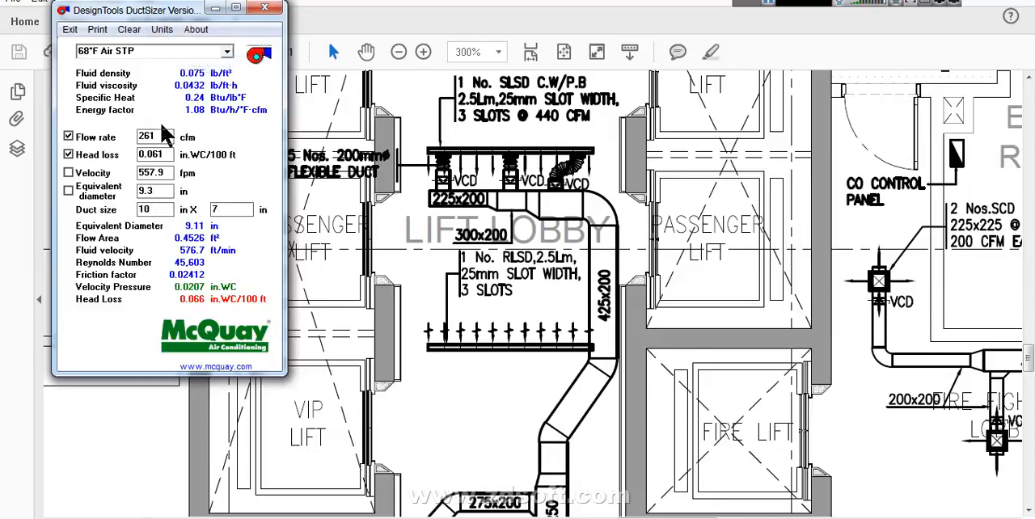
- Enter 440 cfm in US units and convert to metric, showing 208 L/s
text(440)
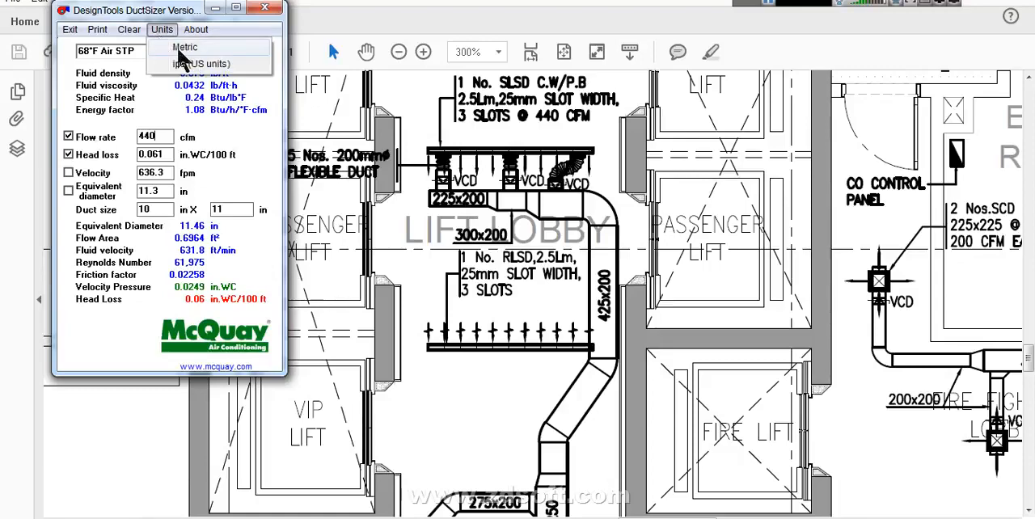
click(187, 47)
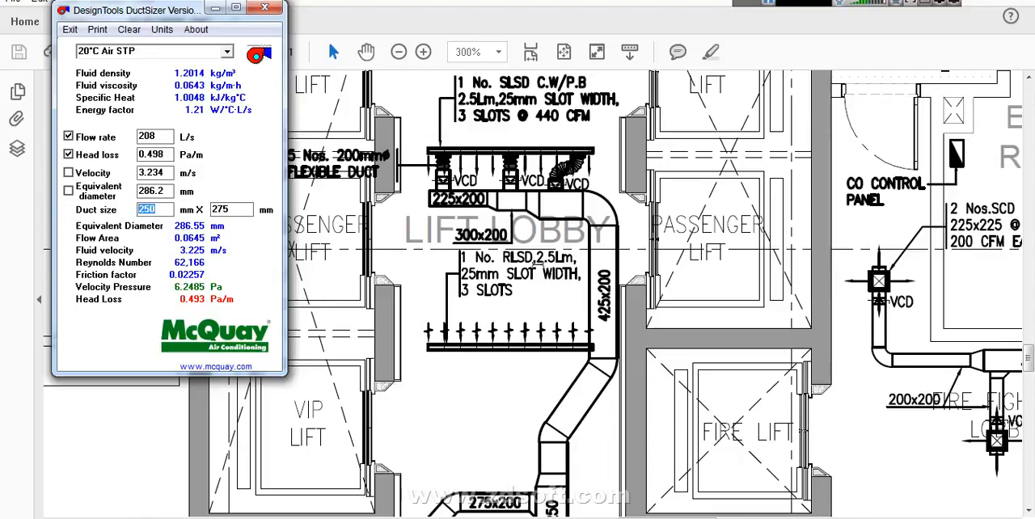
mouse_move(596, 262)
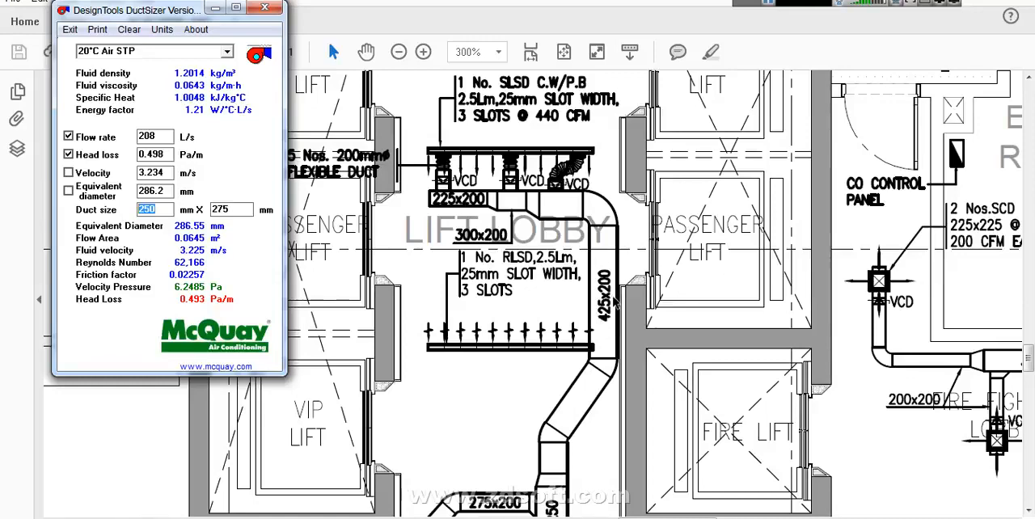
mouse_move(612, 307)
text(400)
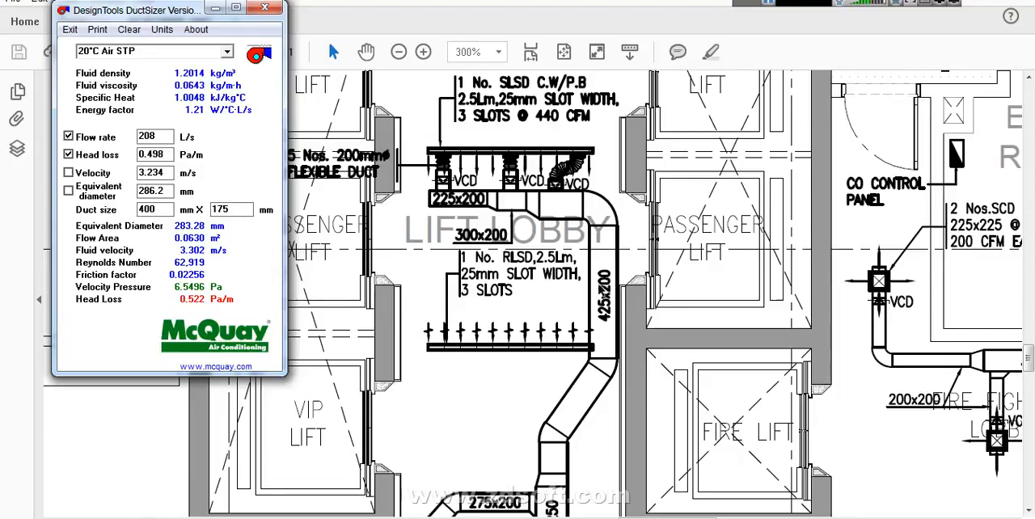
mouse_move(615, 306)
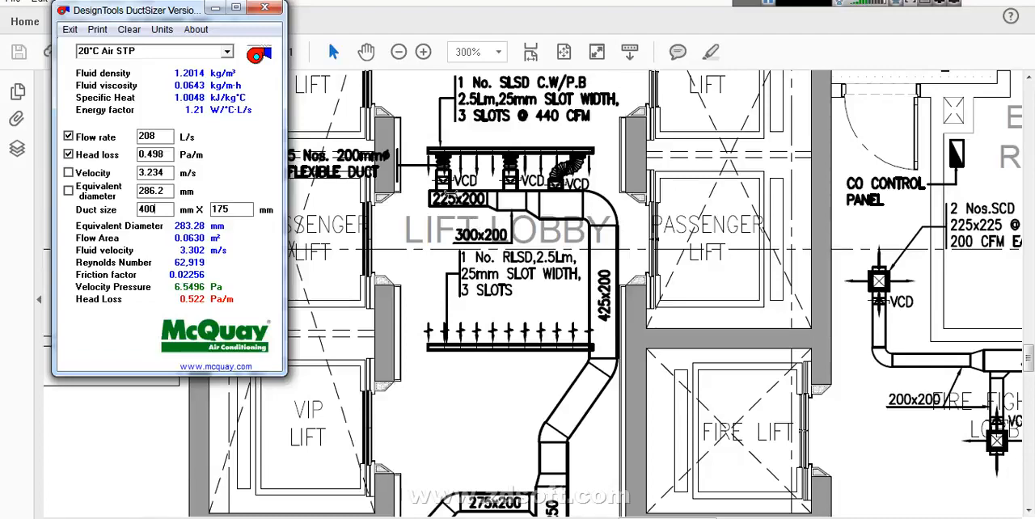
mouse_move(270, 197)
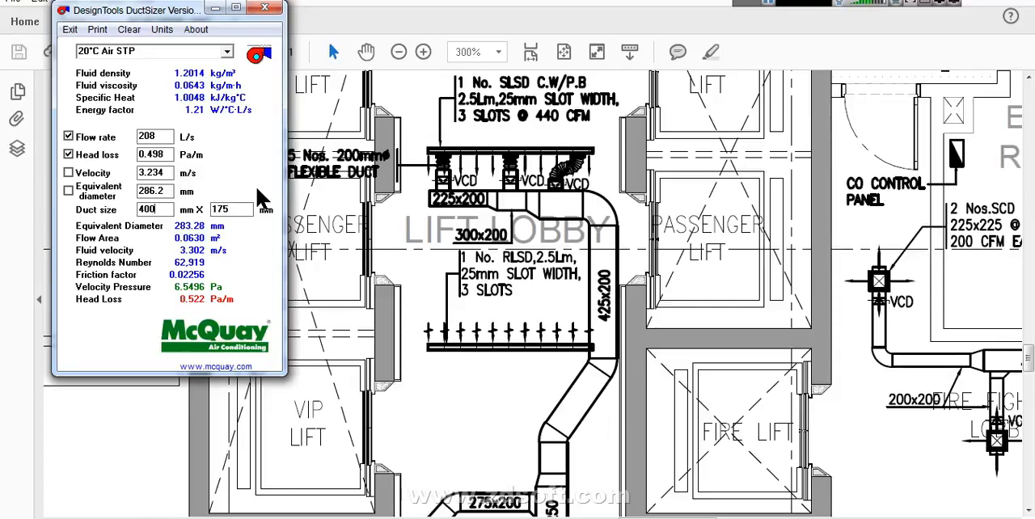
mouse_move(9, 448)
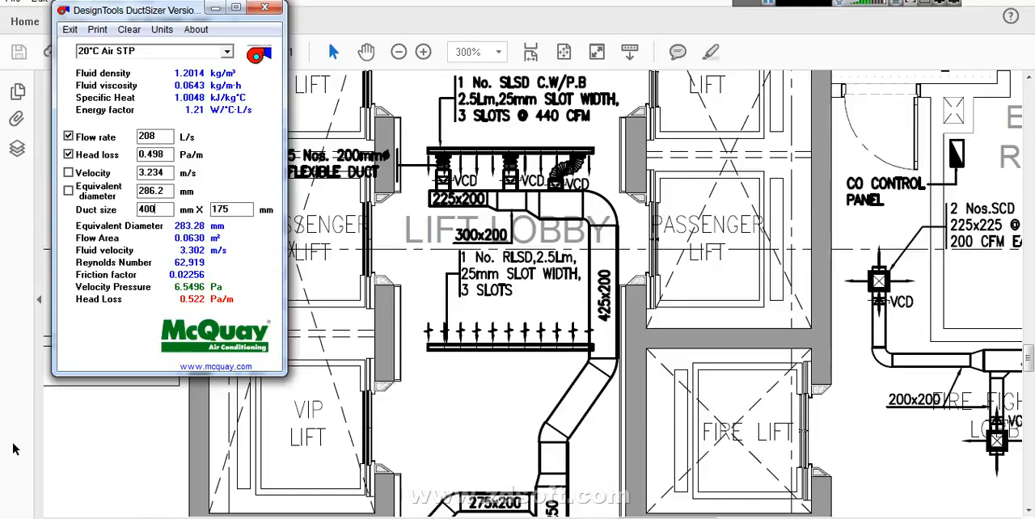
mouse_move(88, 388)
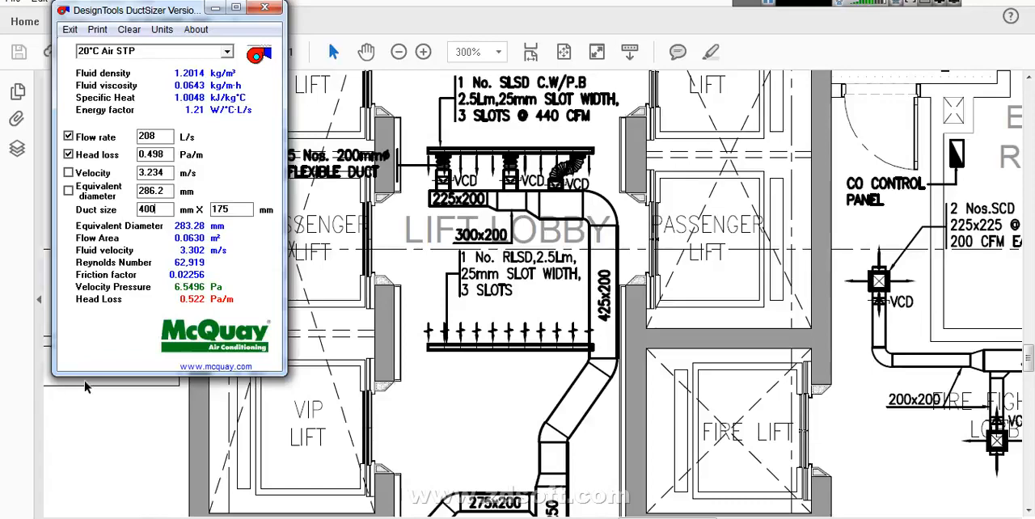
mouse_move(81, 257)
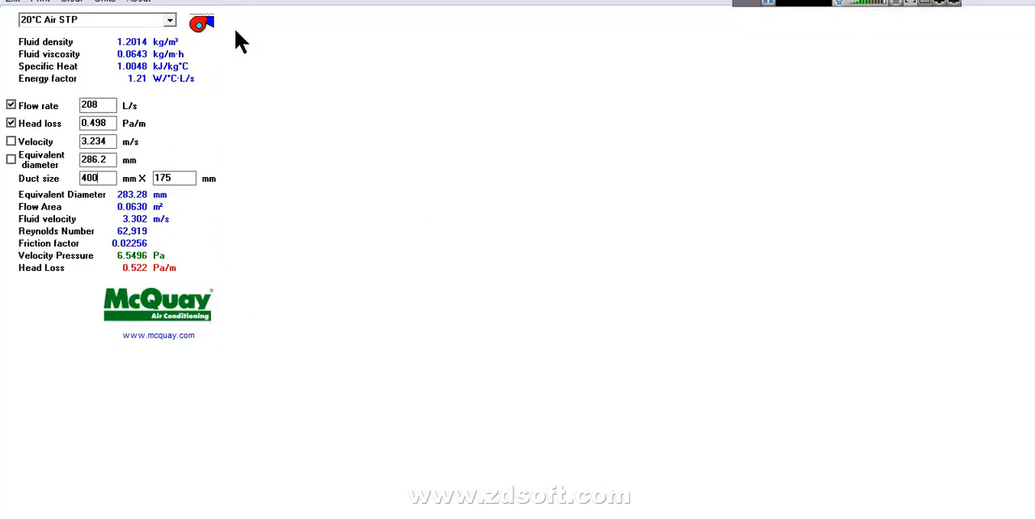
mouse_move(101, 259)
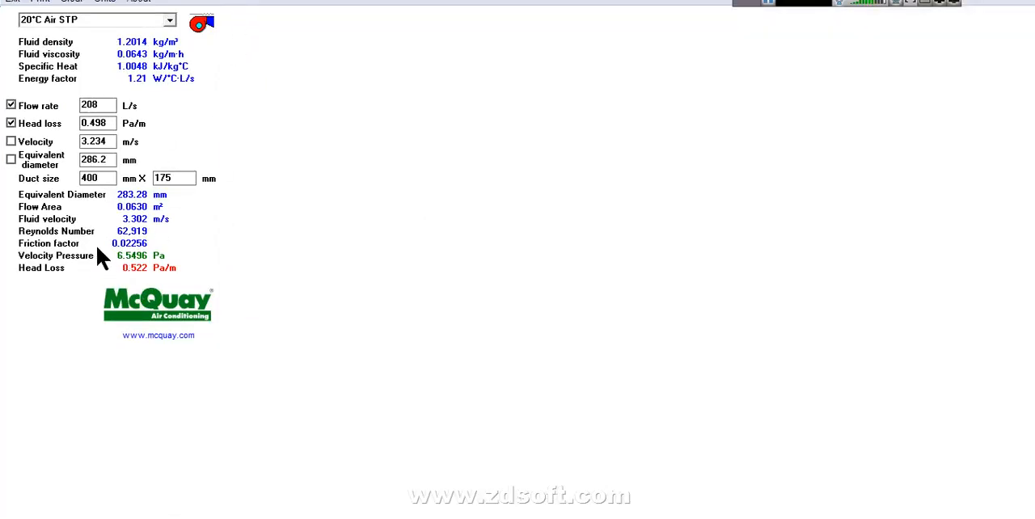
mouse_move(39, 234)
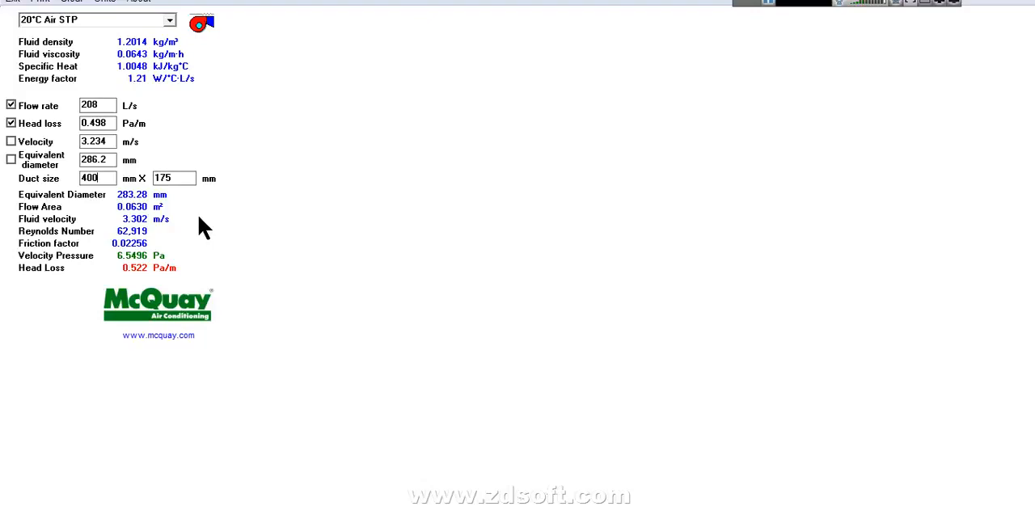
mouse_move(171, 220)
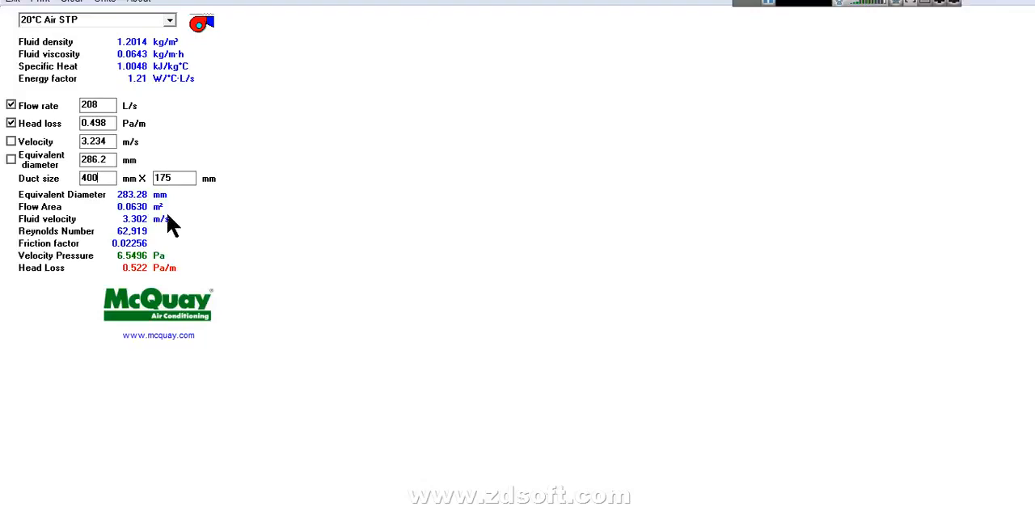
mouse_move(160, 256)
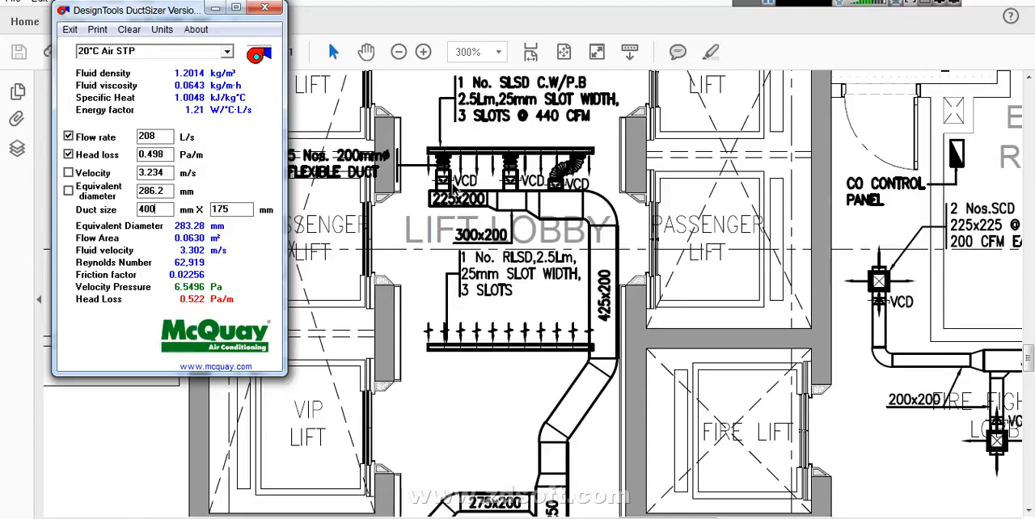
mouse_move(191, 266)
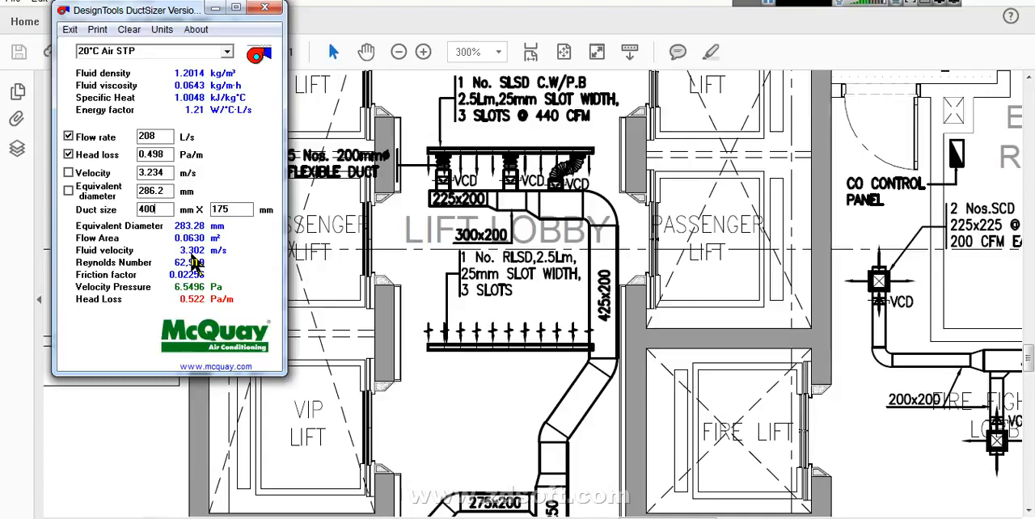
mouse_move(401, 278)
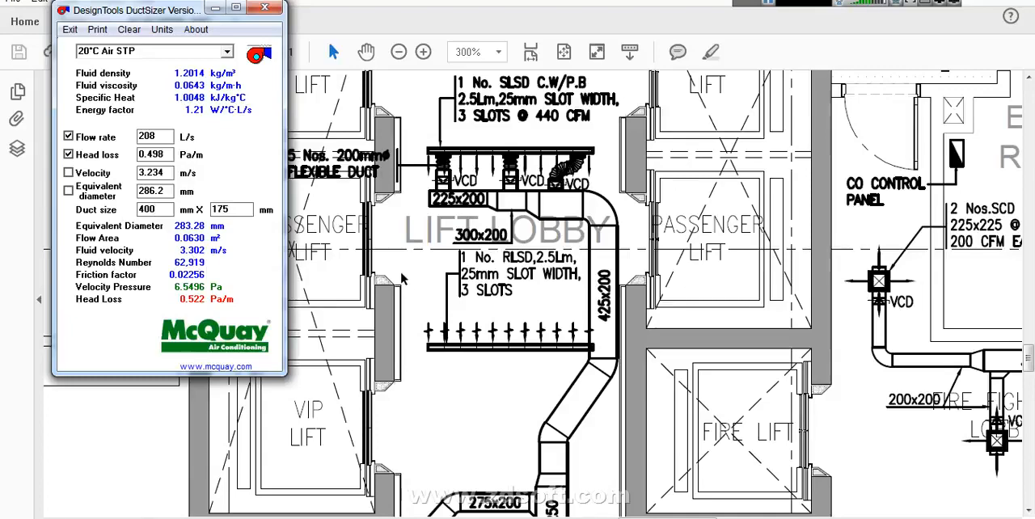
mouse_move(595, 51)
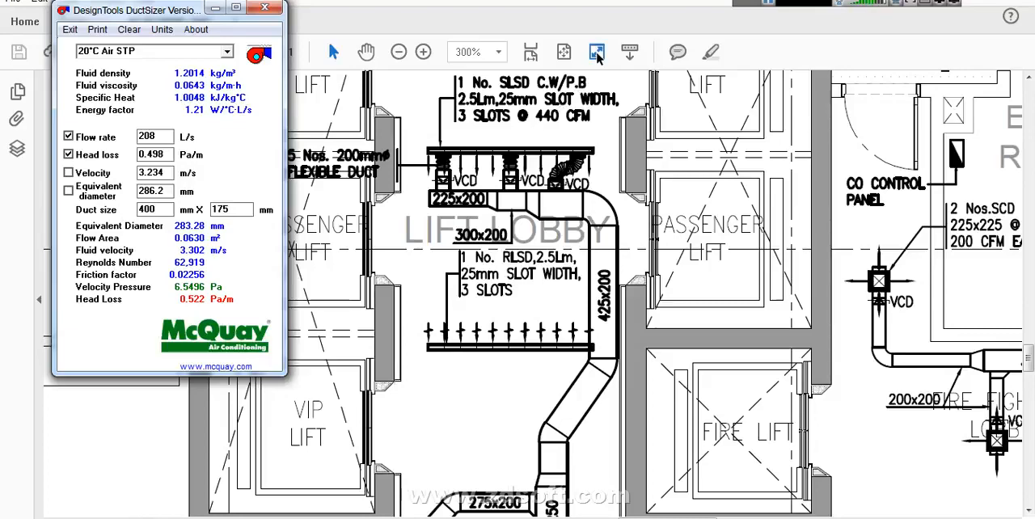
mouse_move(594, 52)
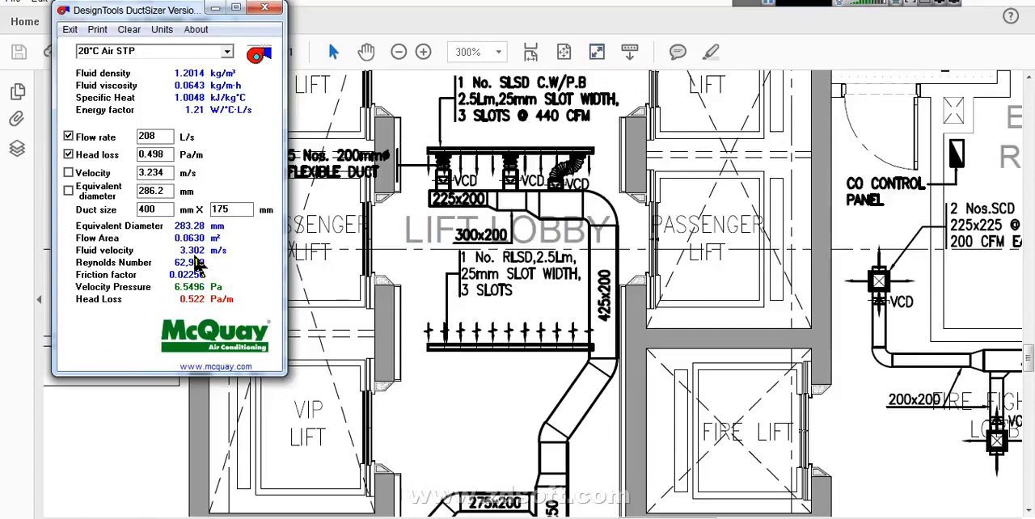
mouse_move(194, 256)
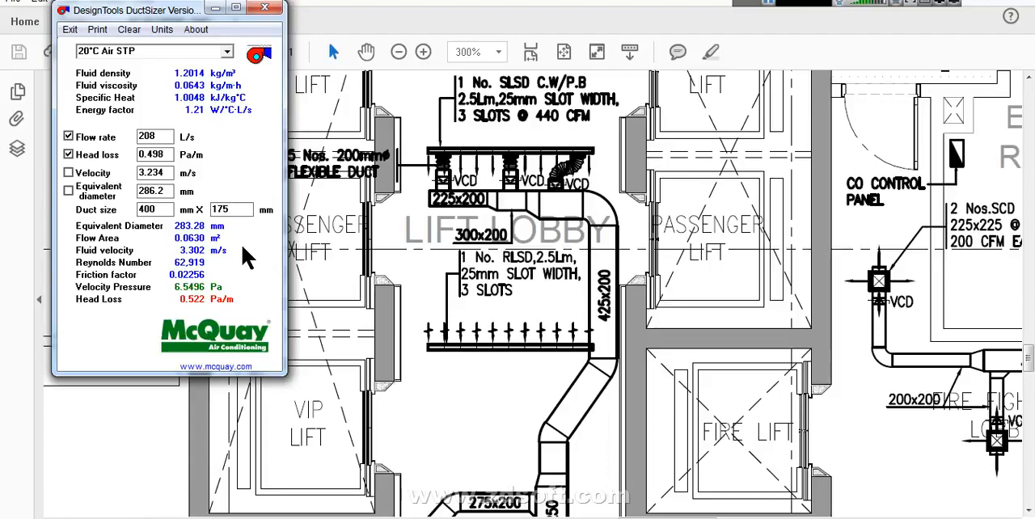
mouse_move(216, 236)
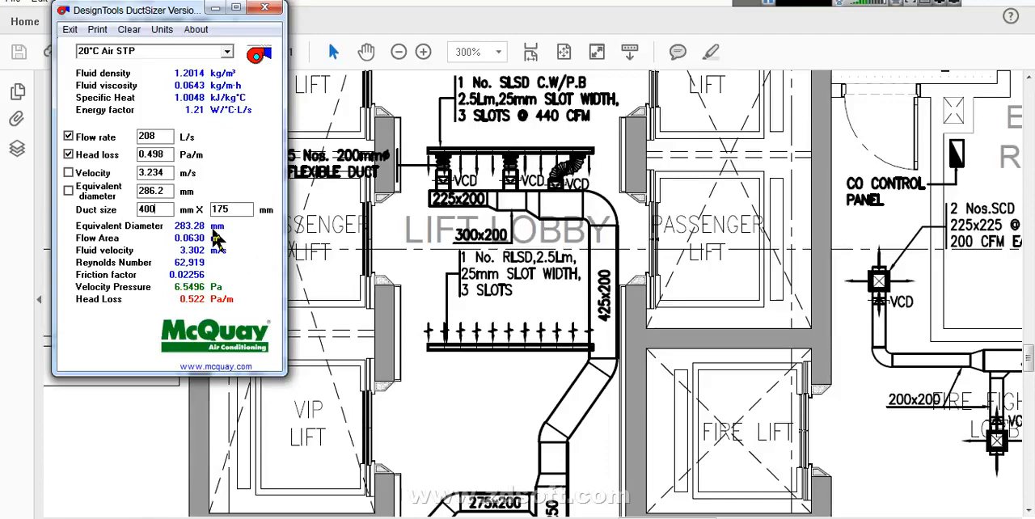
mouse_move(288, 275)
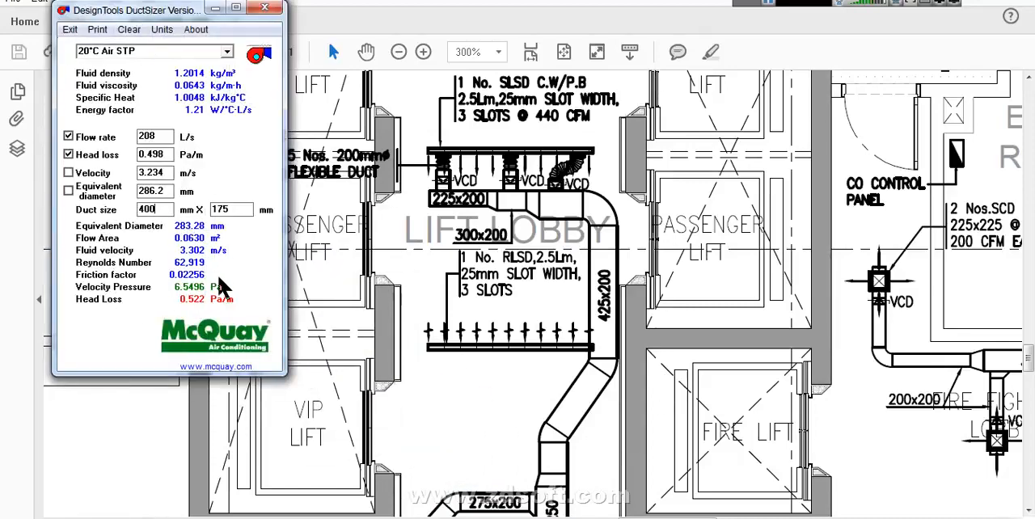
mouse_move(213, 256)
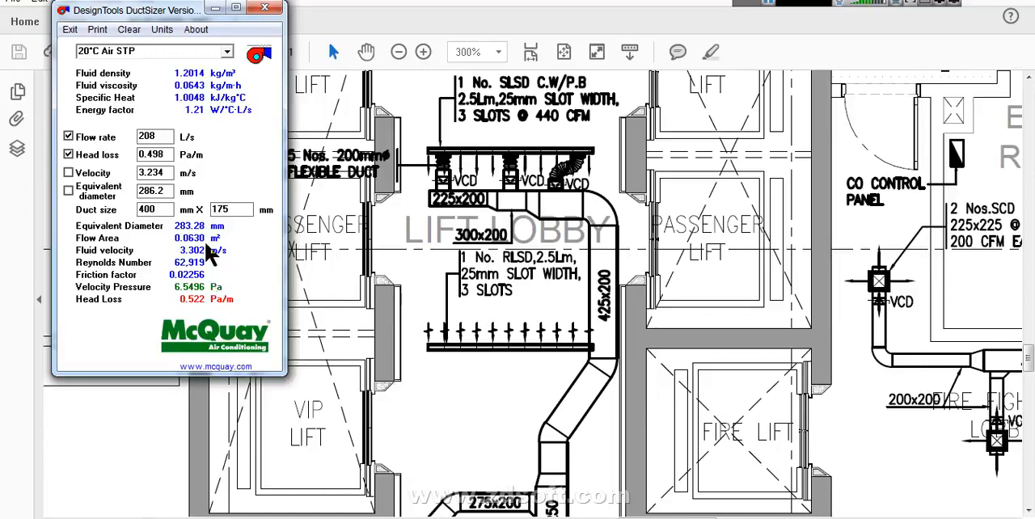
mouse_move(138, 105)
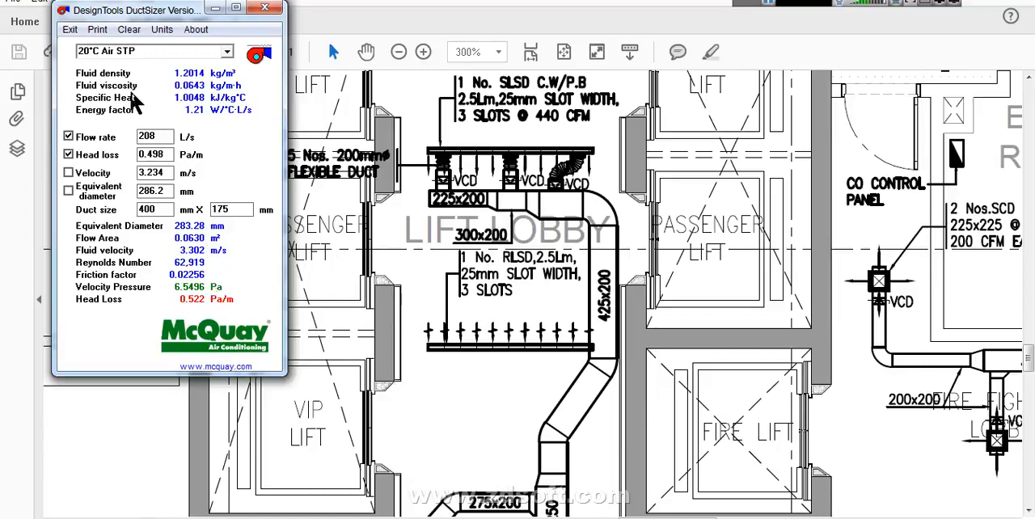